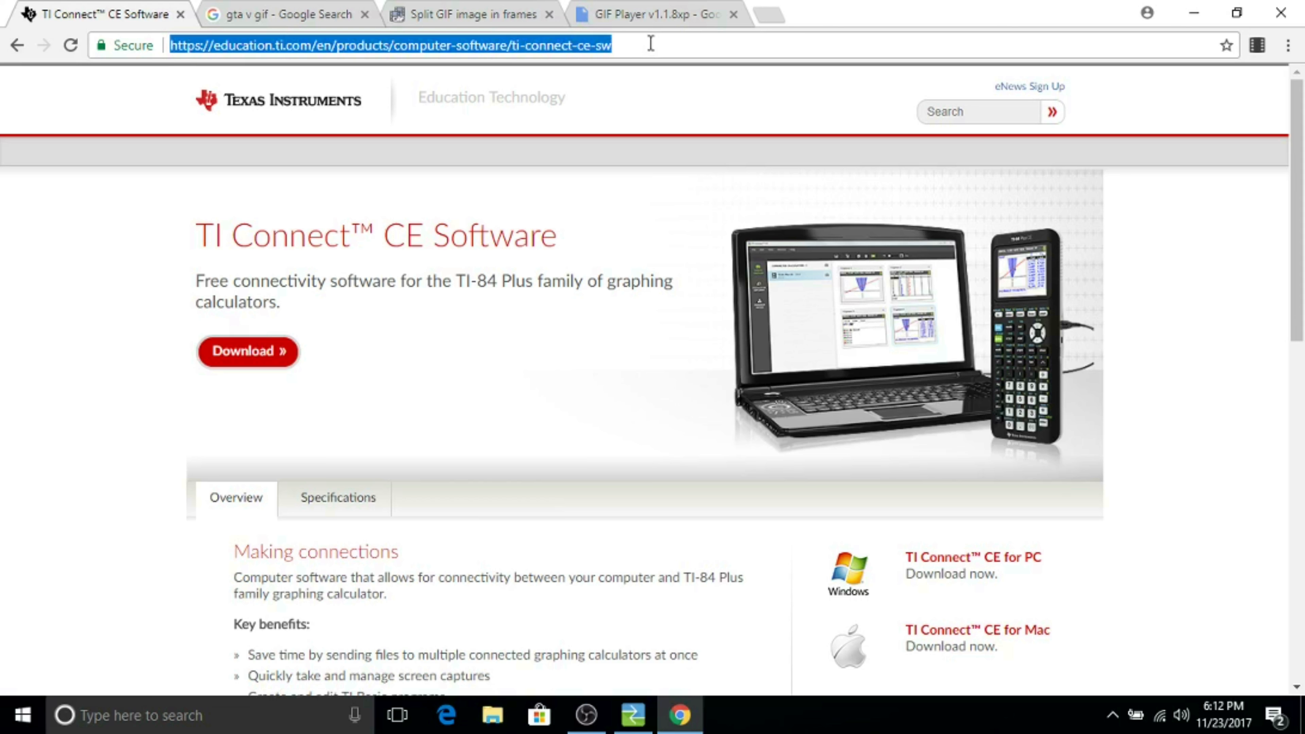
pyautogui.moveTo(666, 45)
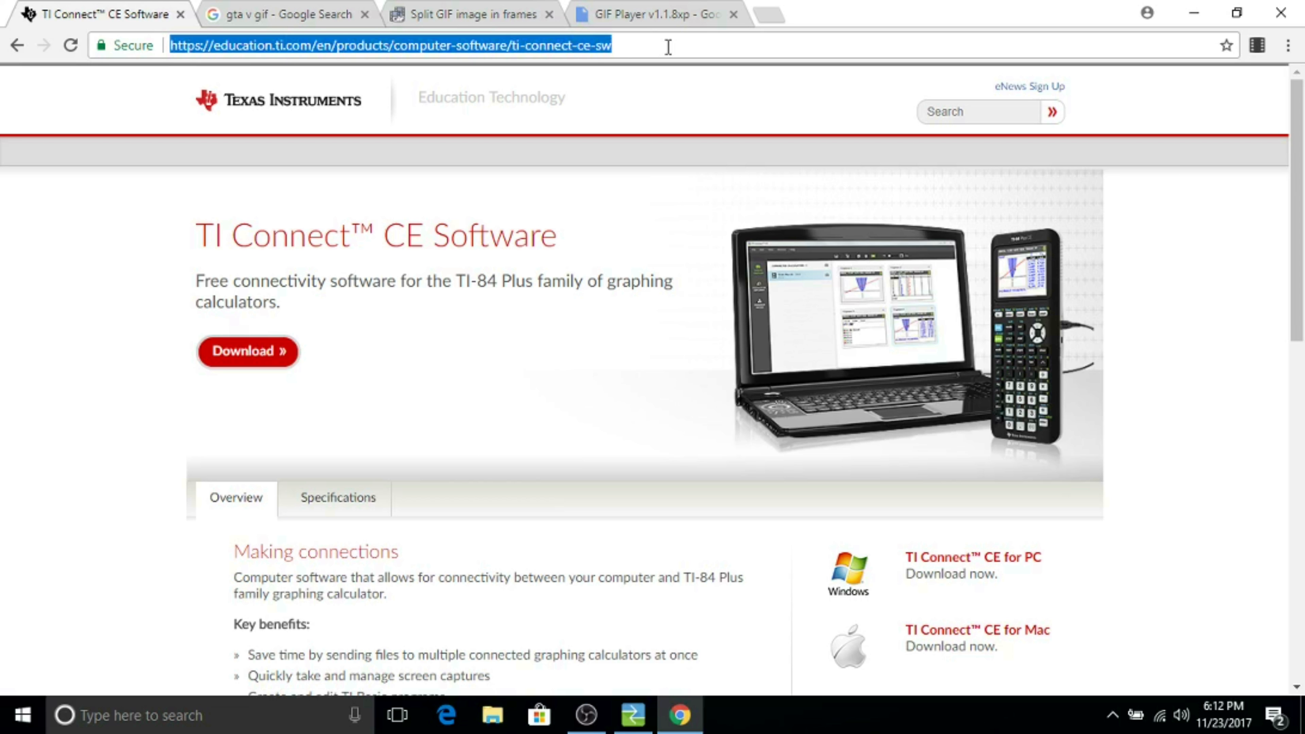
# Reach the TI Connect CE download page and its installer table for Mac and Windows.
pyautogui.click(247, 350)
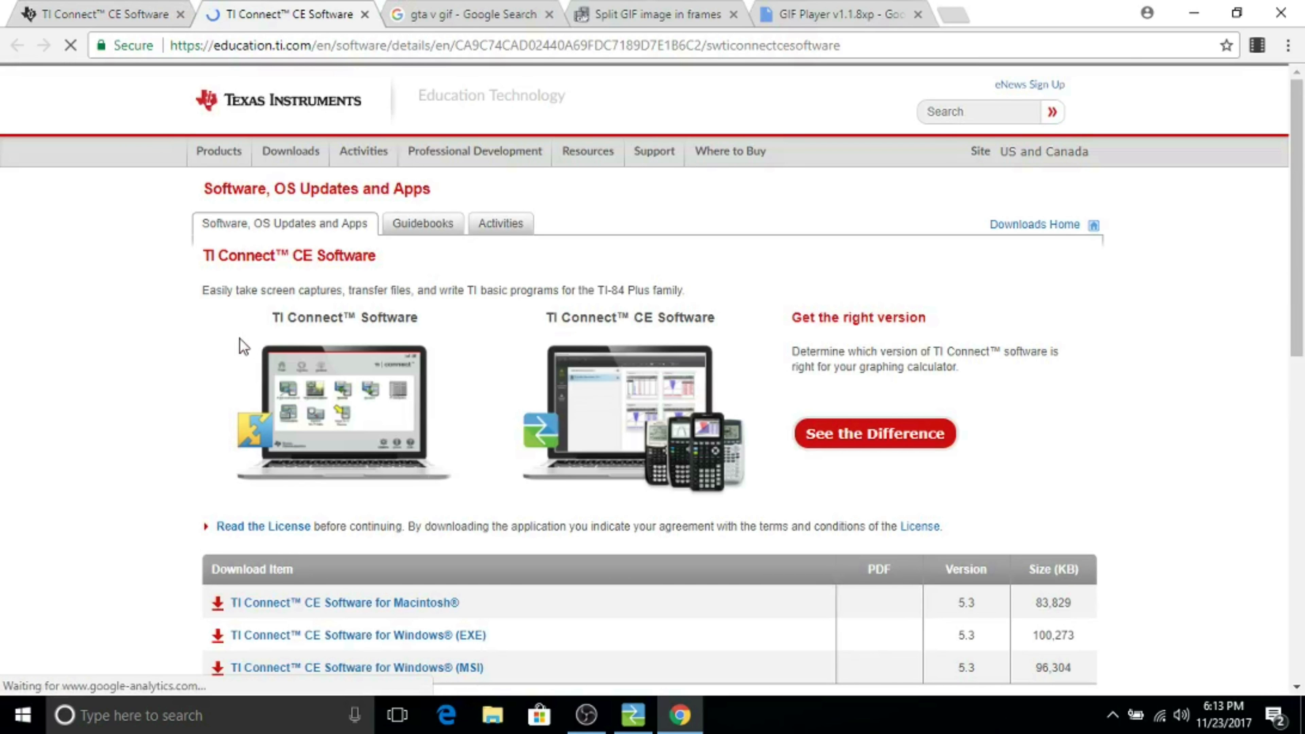
pyautogui.scroll(-3)
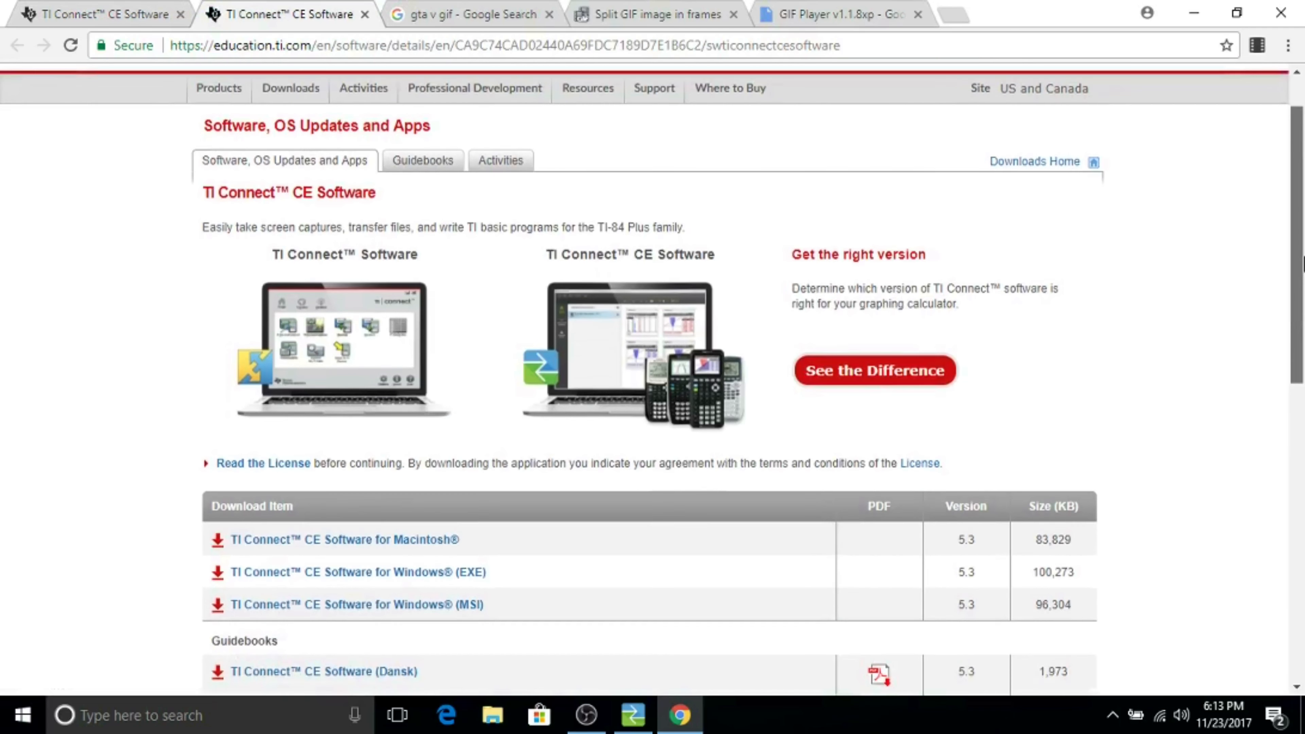
pyautogui.scroll(-3)
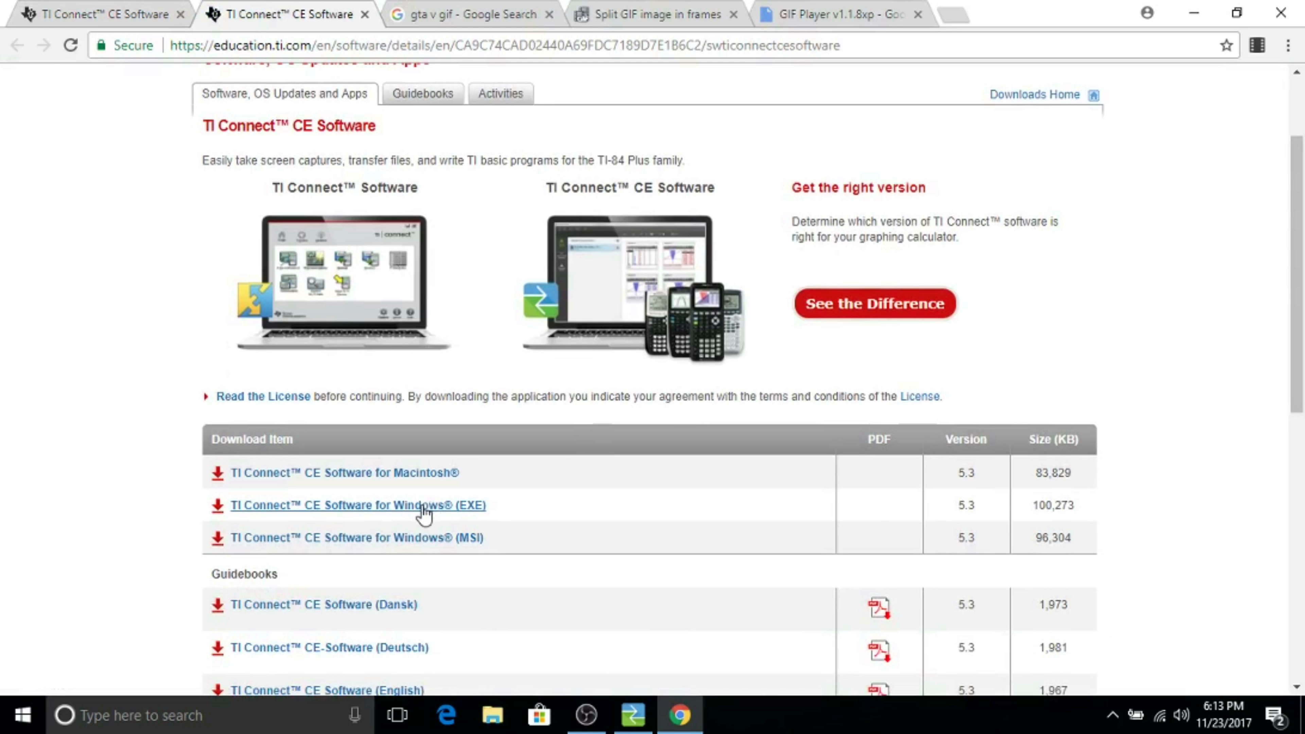
pyautogui.moveTo(370, 489)
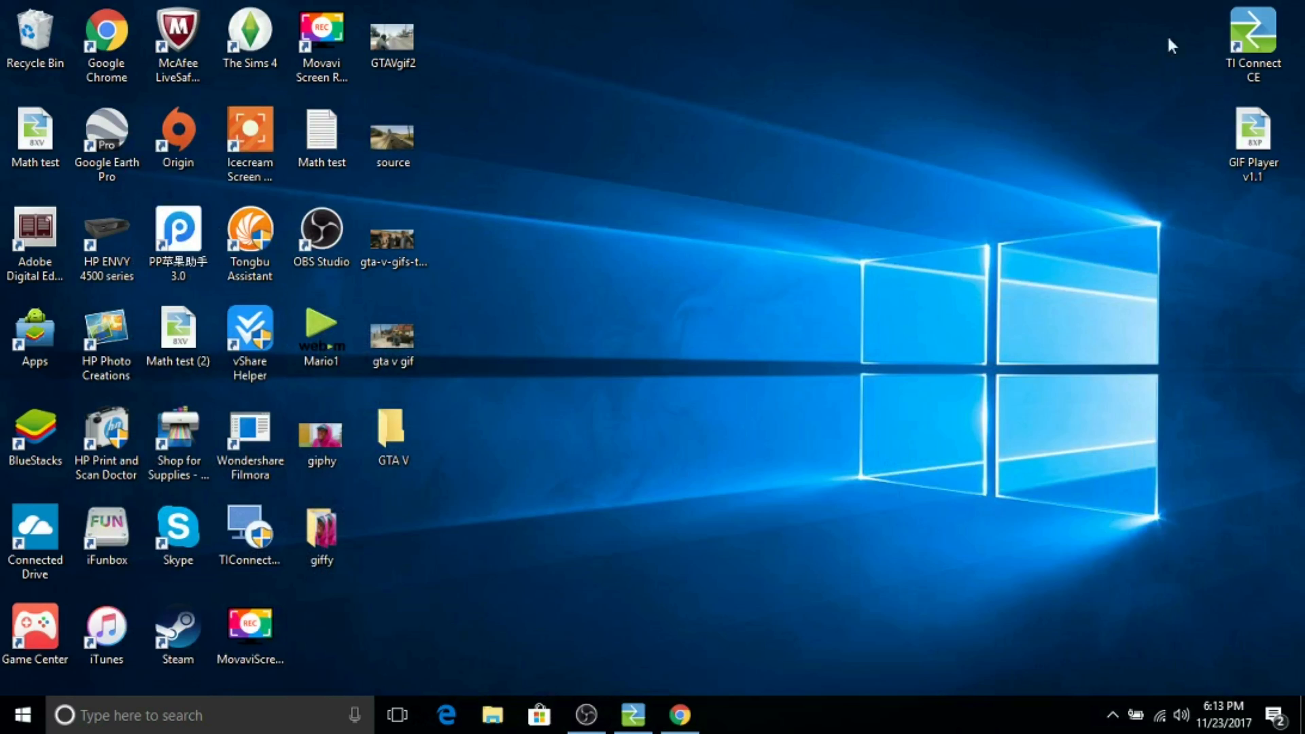
pyautogui.moveTo(1161, 40)
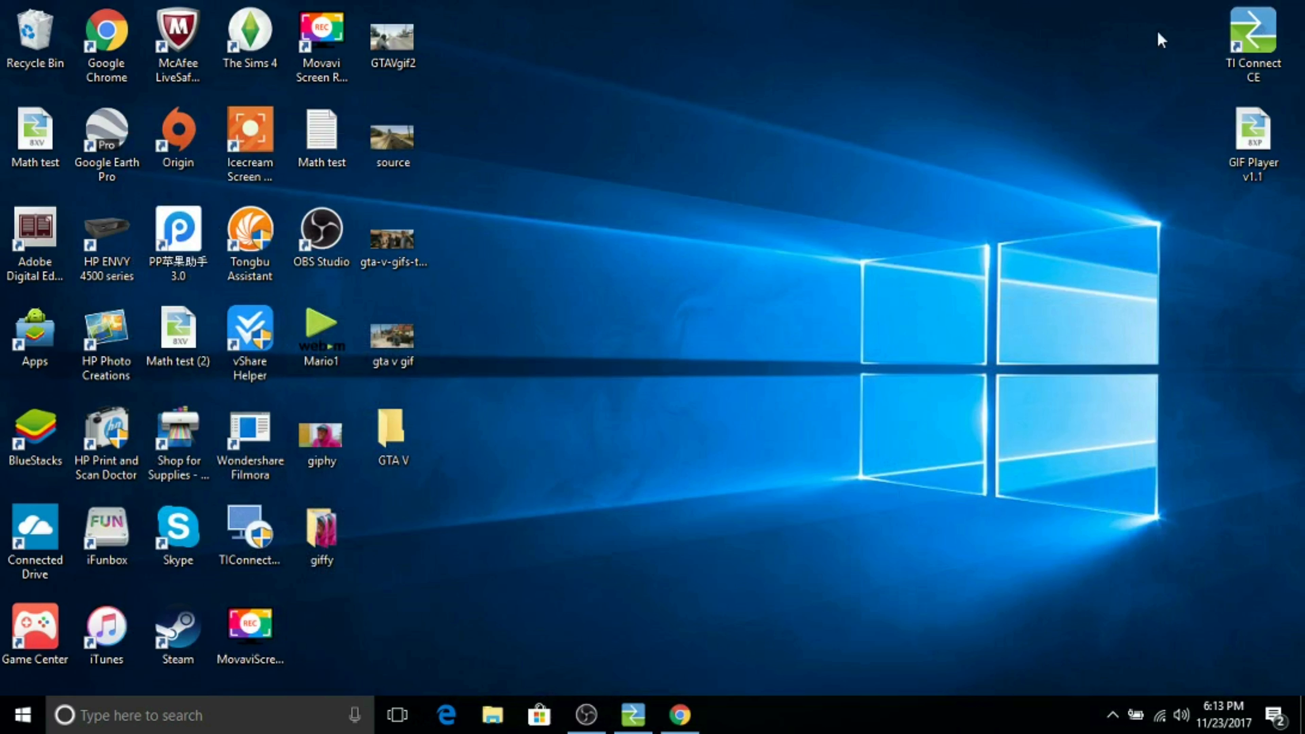
pyautogui.moveTo(672, 607)
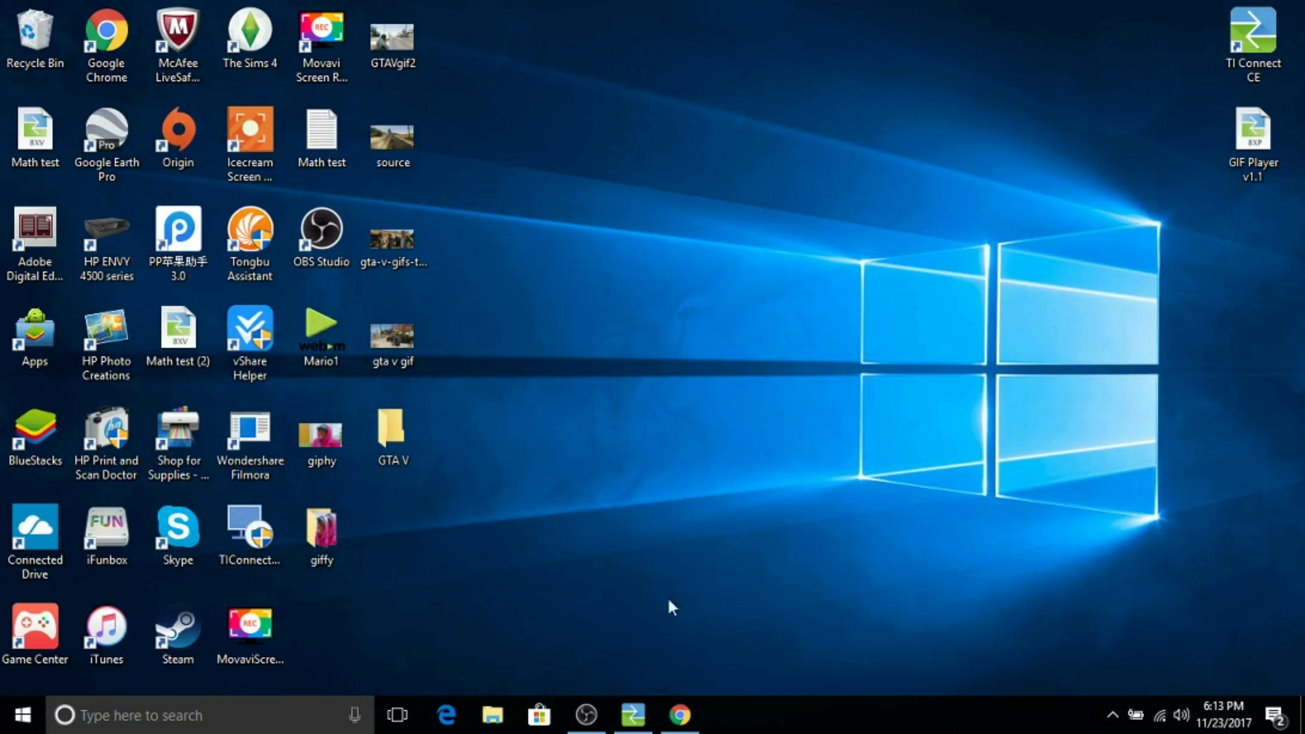
# Launch TI Connect CE from the taskbar to show the connected TI-84 Plus CE.
pyautogui.click(633, 714)
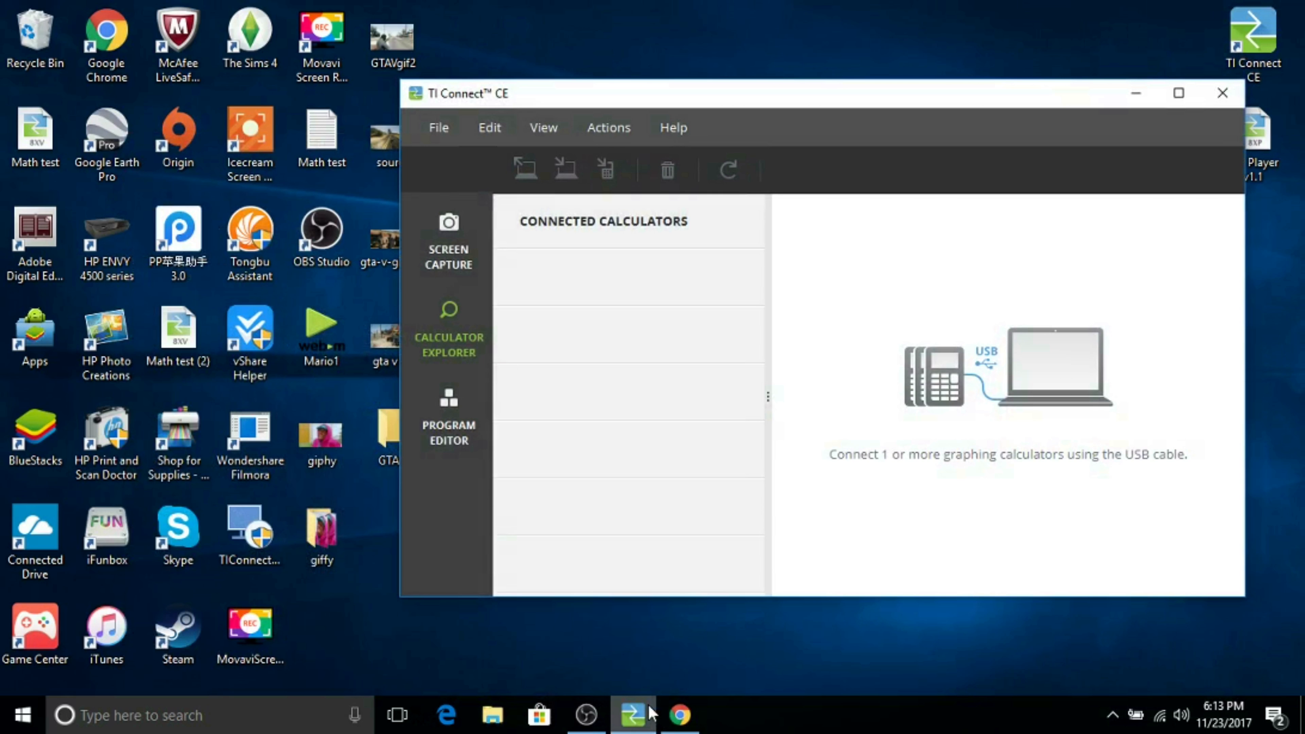
pyautogui.moveTo(473, 525)
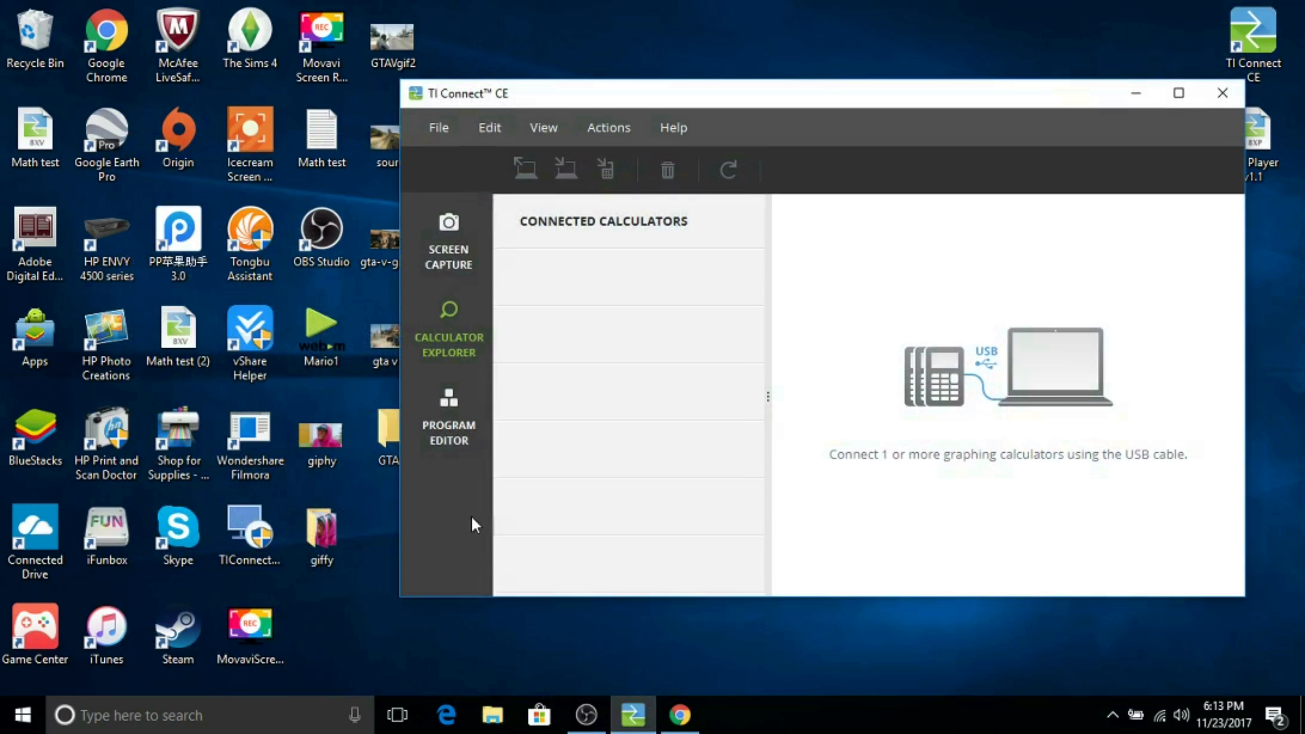
pyautogui.moveTo(448, 329)
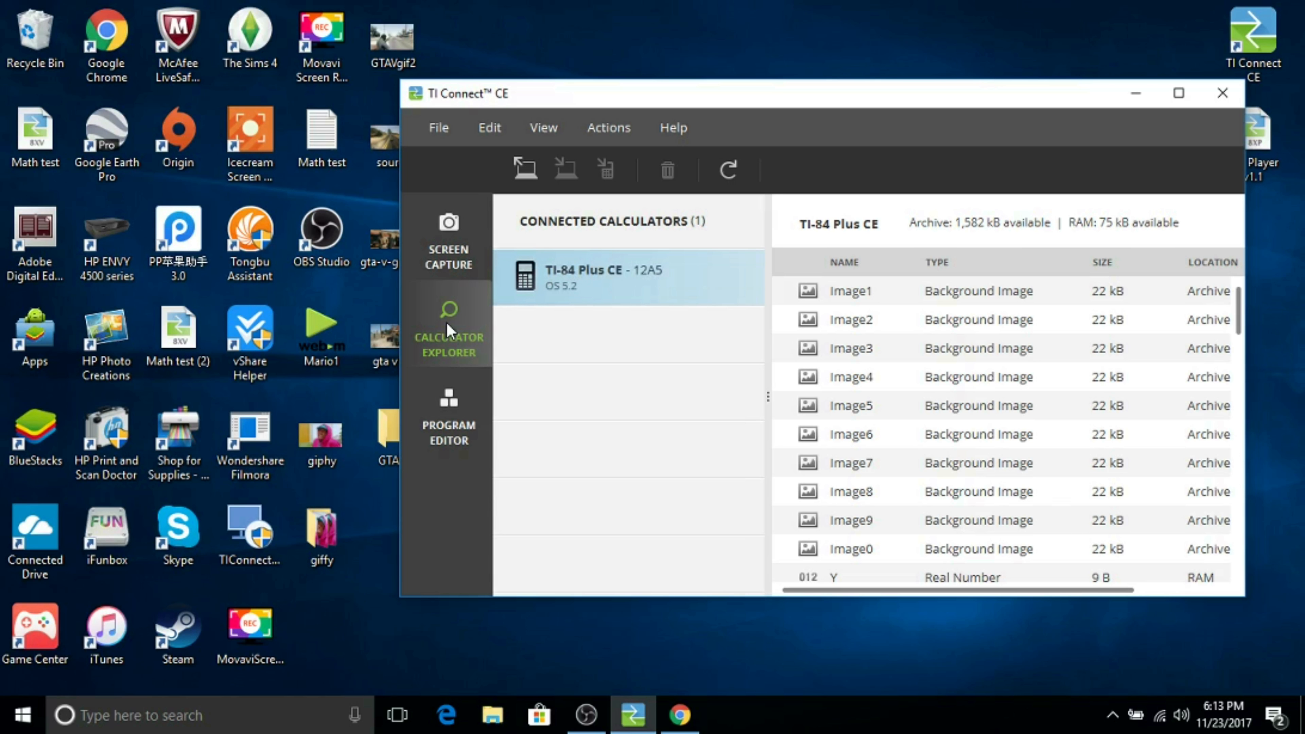
pyautogui.moveTo(583, 258)
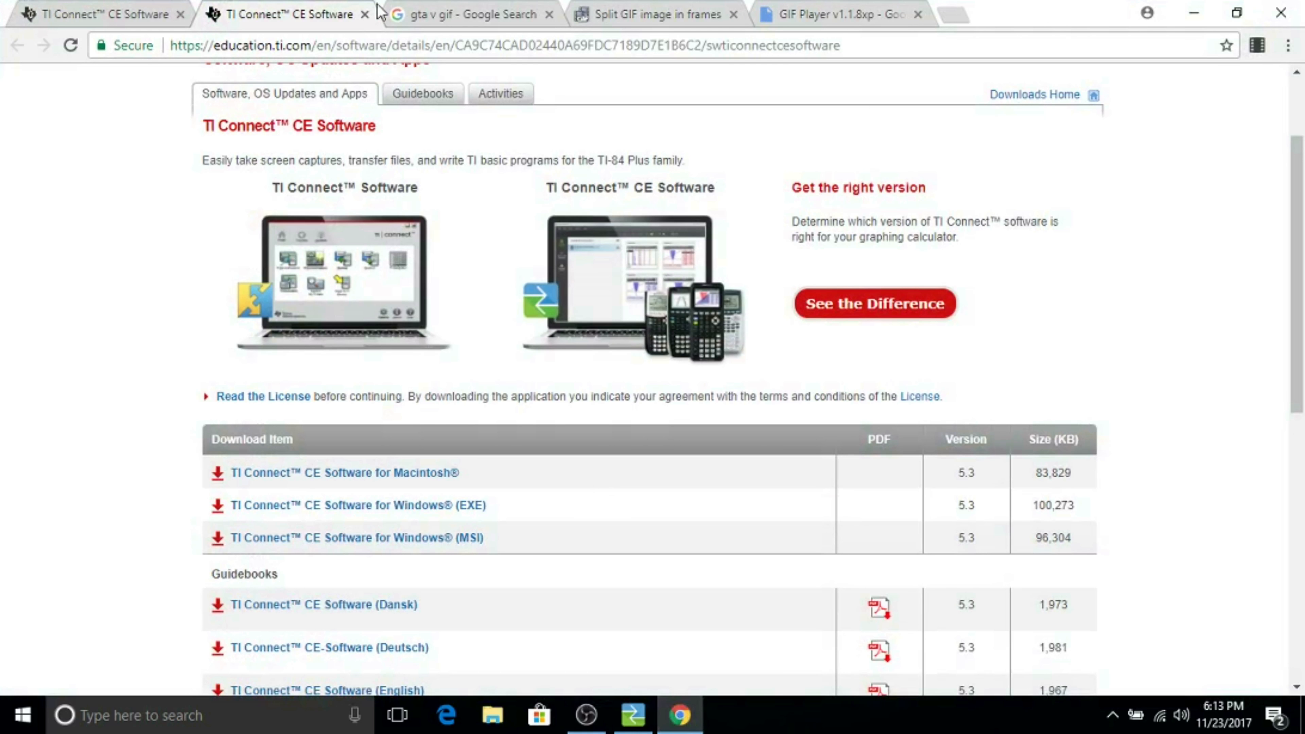
# View the GTA V triple-facepalm GIF in Google Images, then move to the EZGIF frame splitter.
pyautogui.click(470, 14)
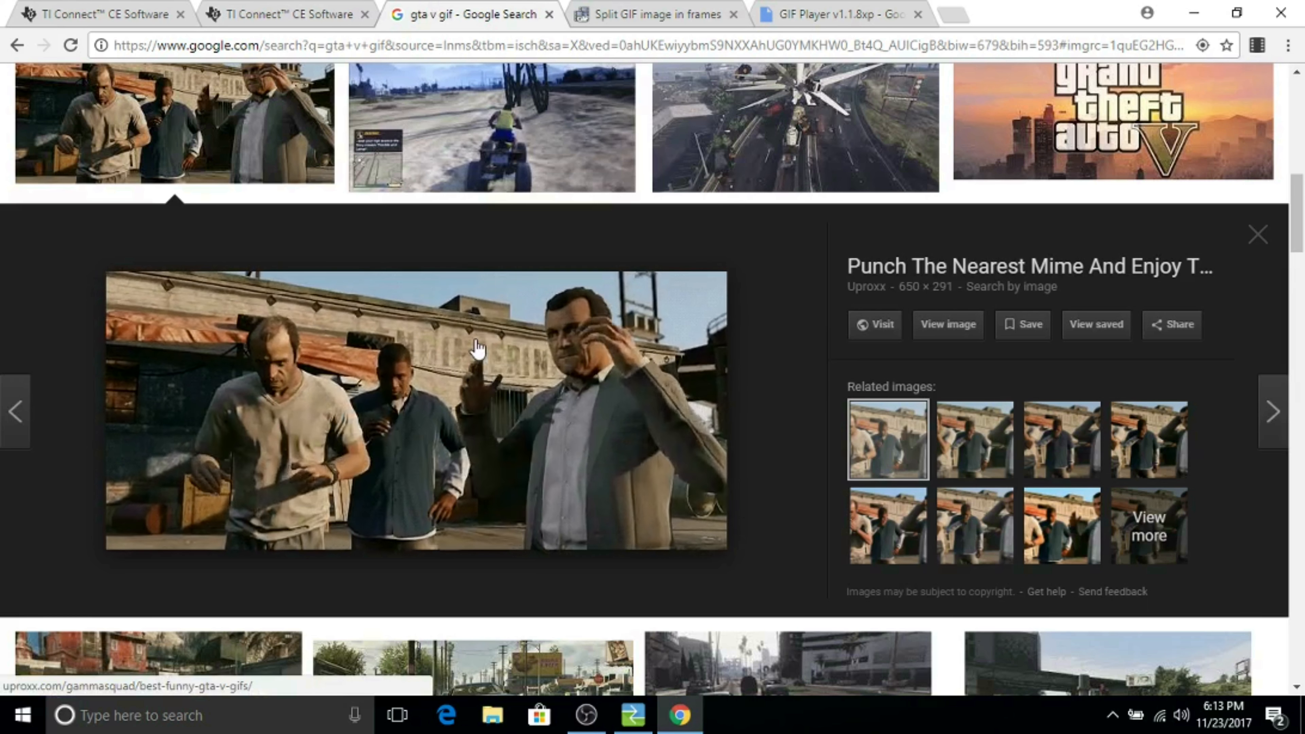
pyautogui.rightClick(478, 345)
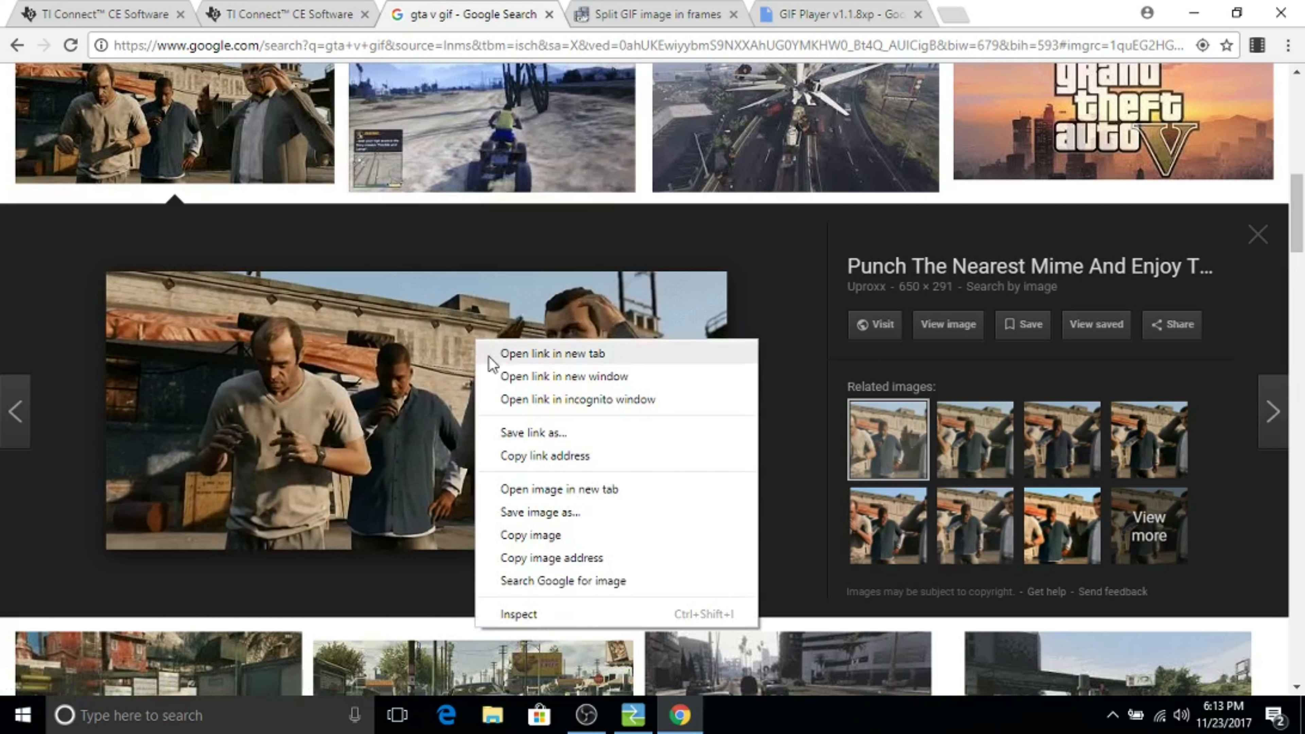
pyautogui.moveTo(596, 513)
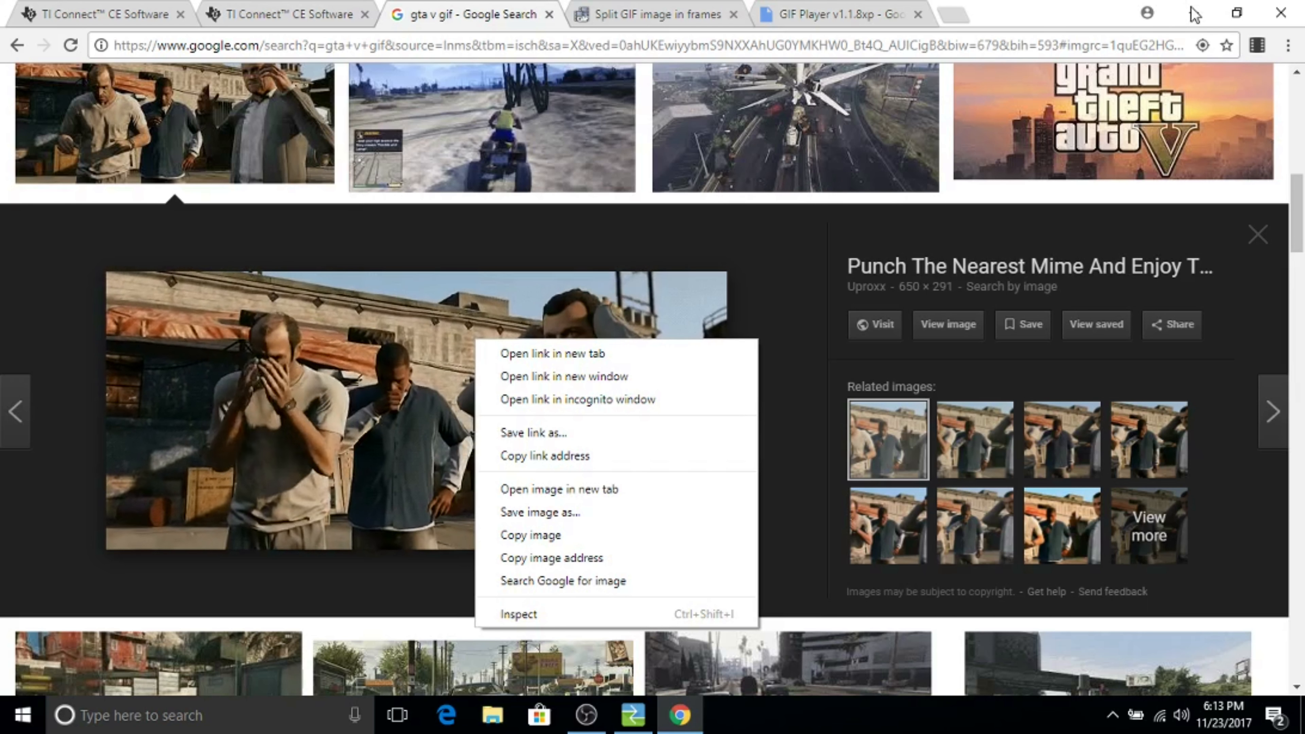
pyautogui.click(657, 14)
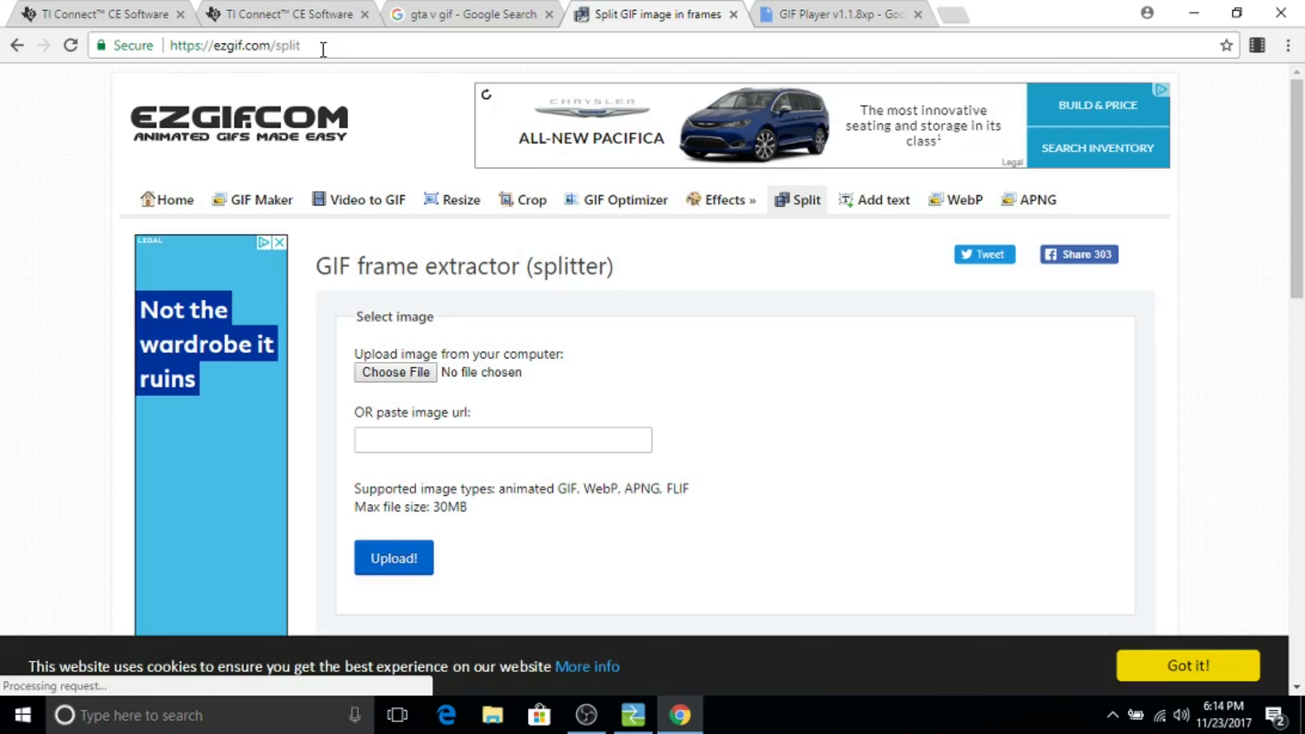
# Upload gta-v-gifs-triple-facepalm to the EZGIF splitter, previewed at 650×291 px with 60 frames.
pyautogui.click(233, 46)
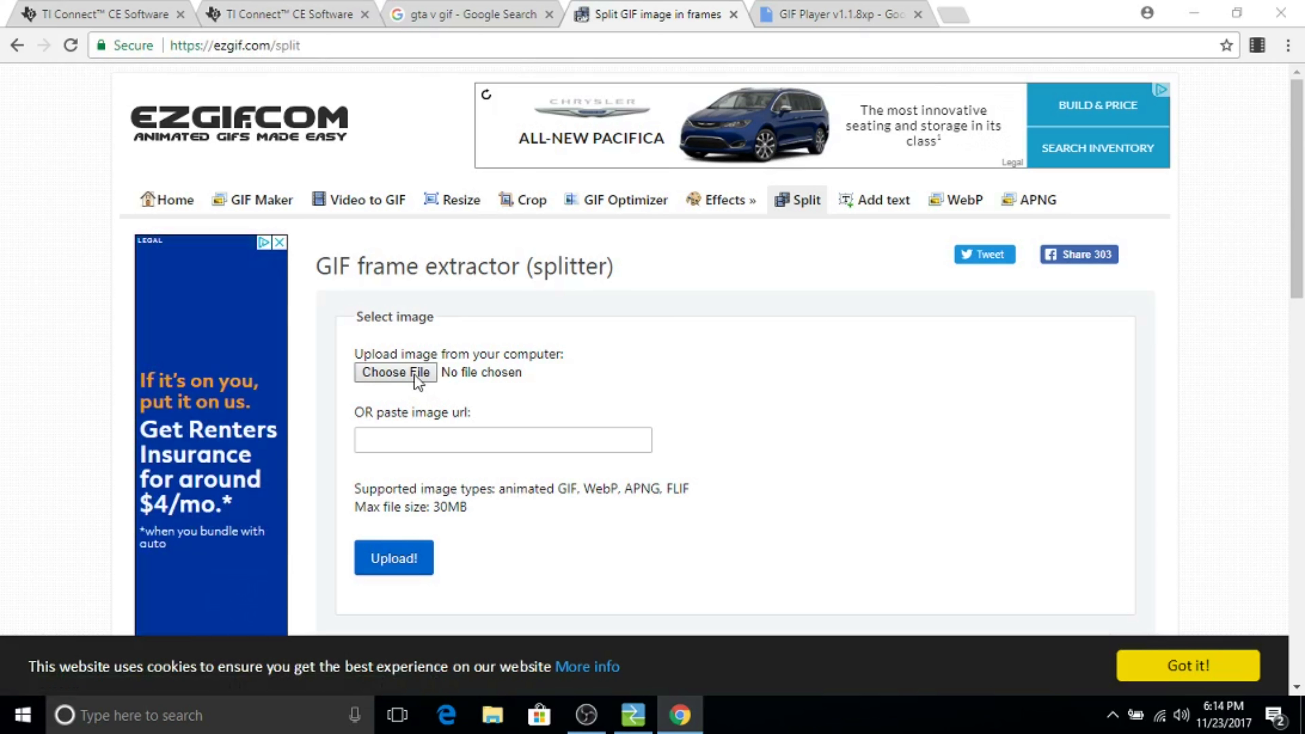
pyautogui.click(394, 371)
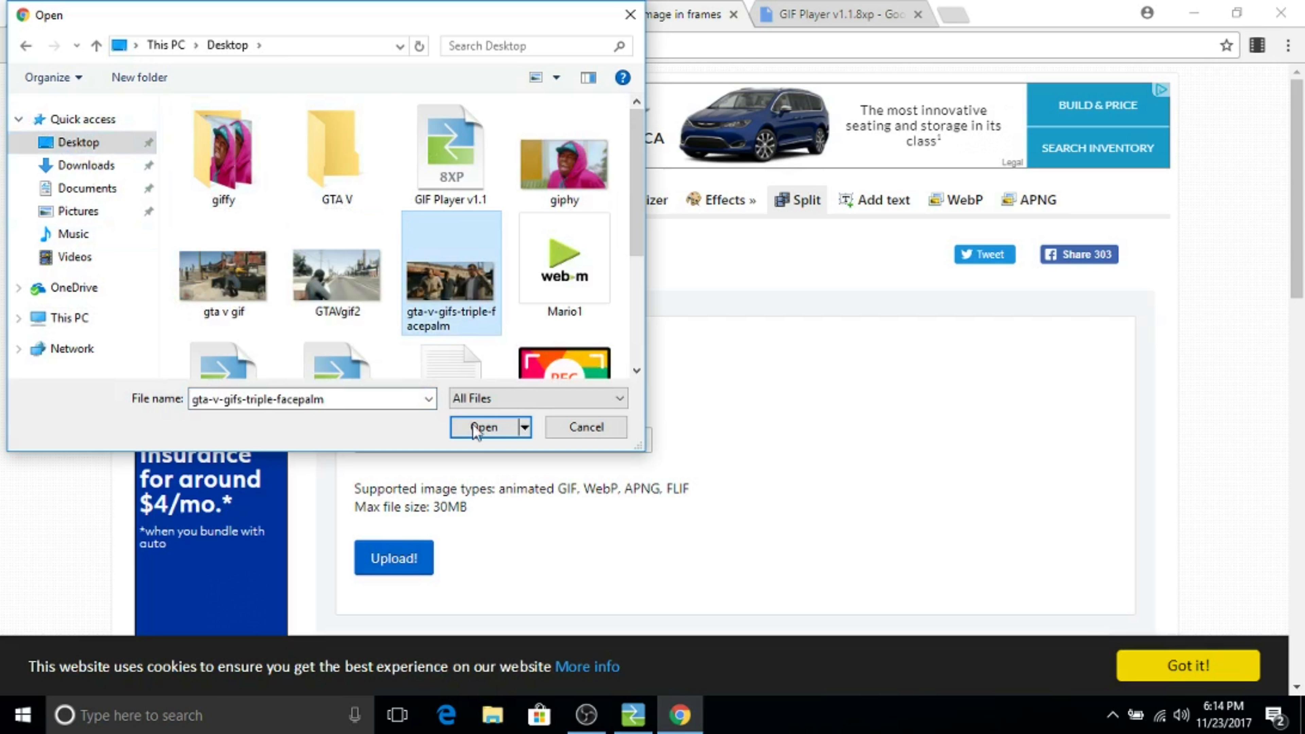
pyautogui.click(483, 427)
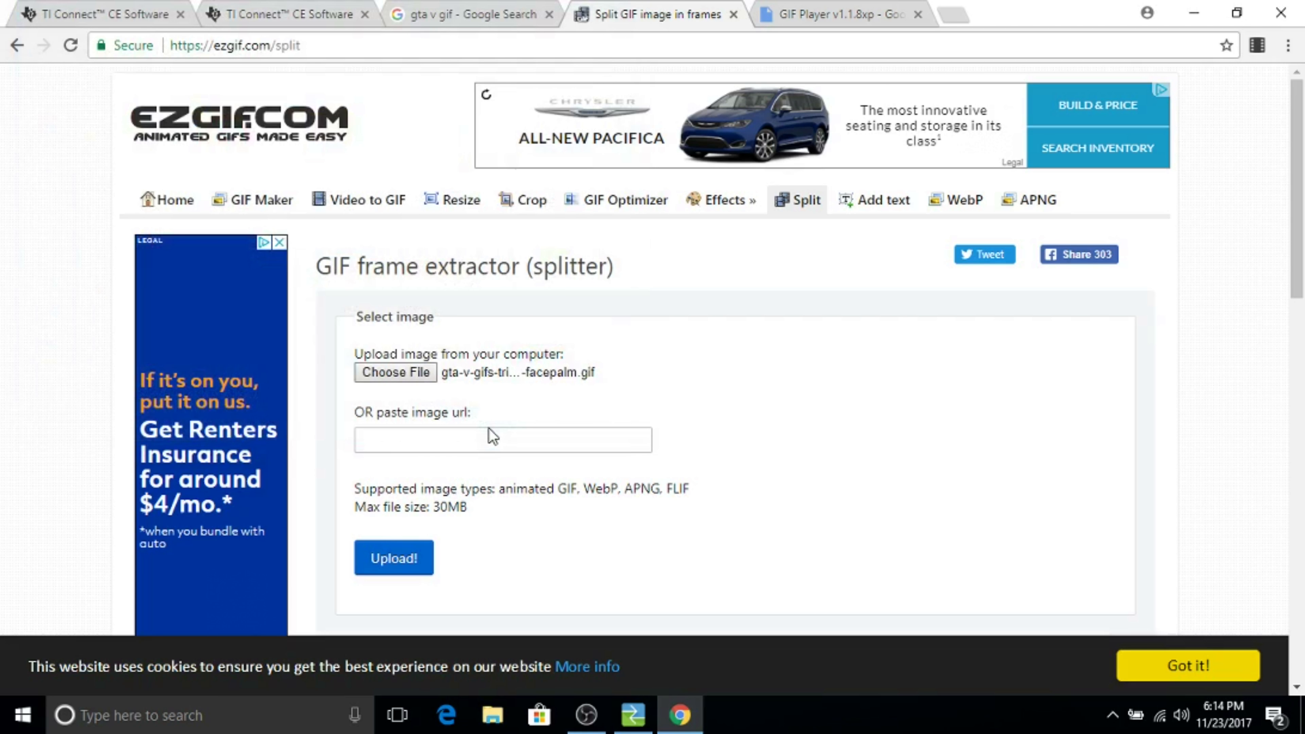
pyautogui.click(393, 557)
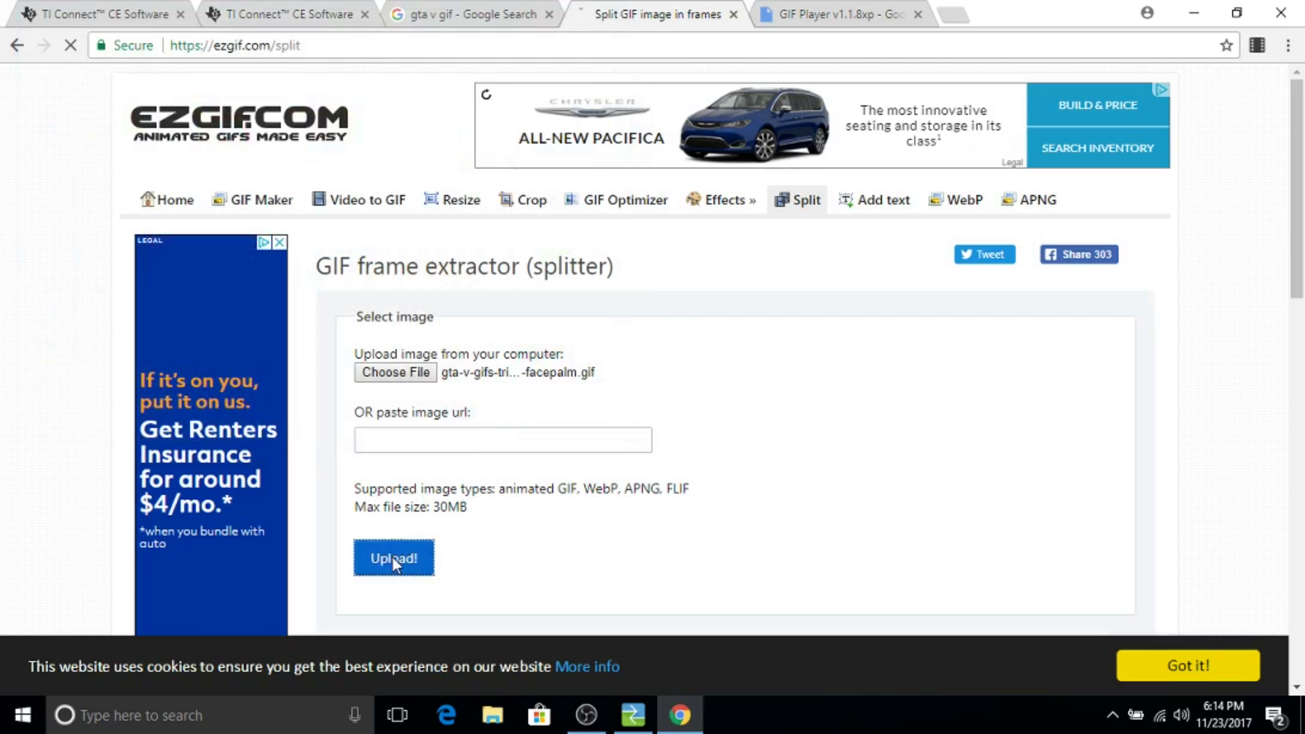
pyautogui.click(392, 557)
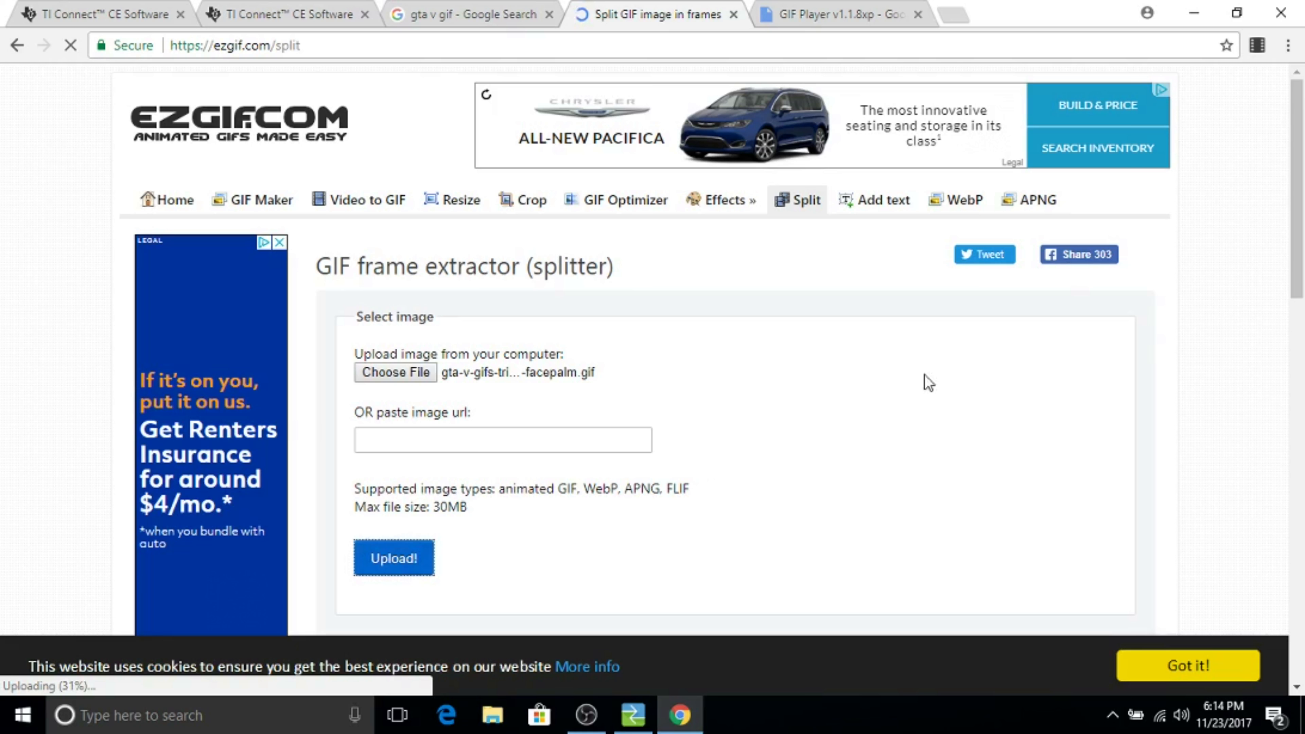
pyautogui.moveTo(1275, 163)
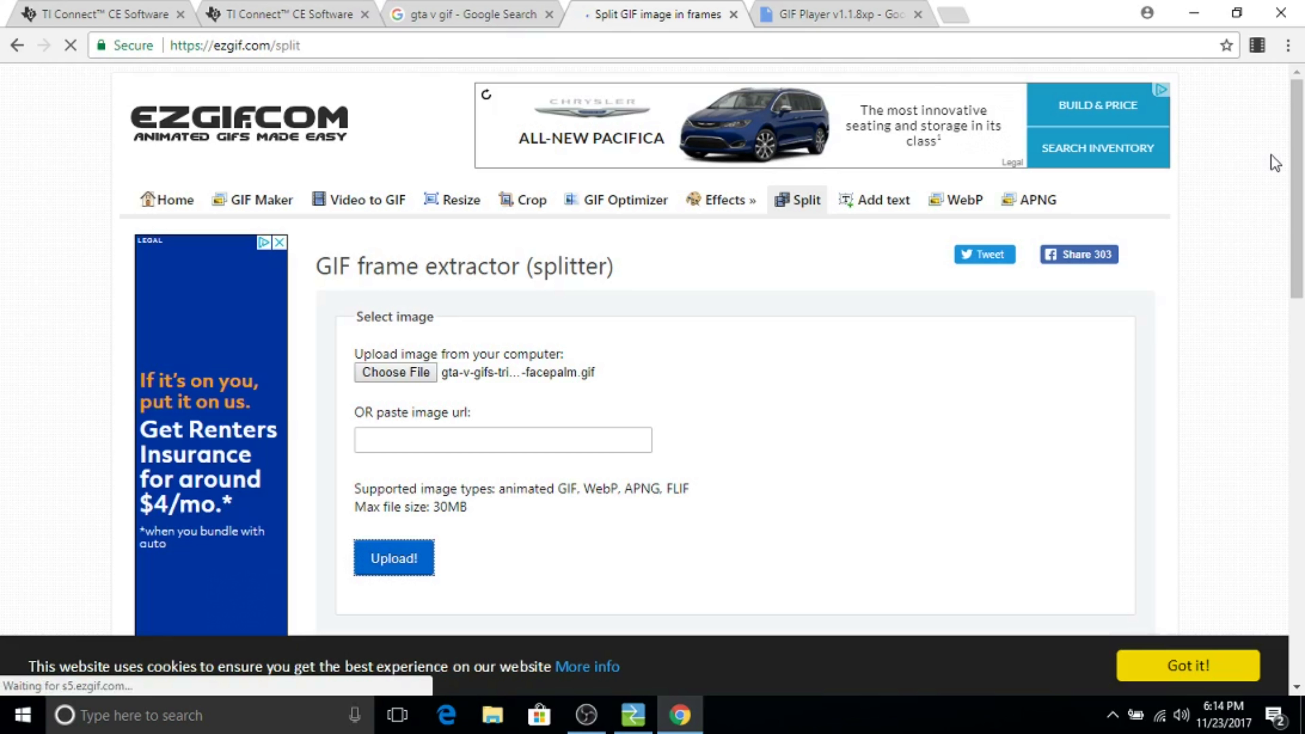
pyautogui.click(393, 558)
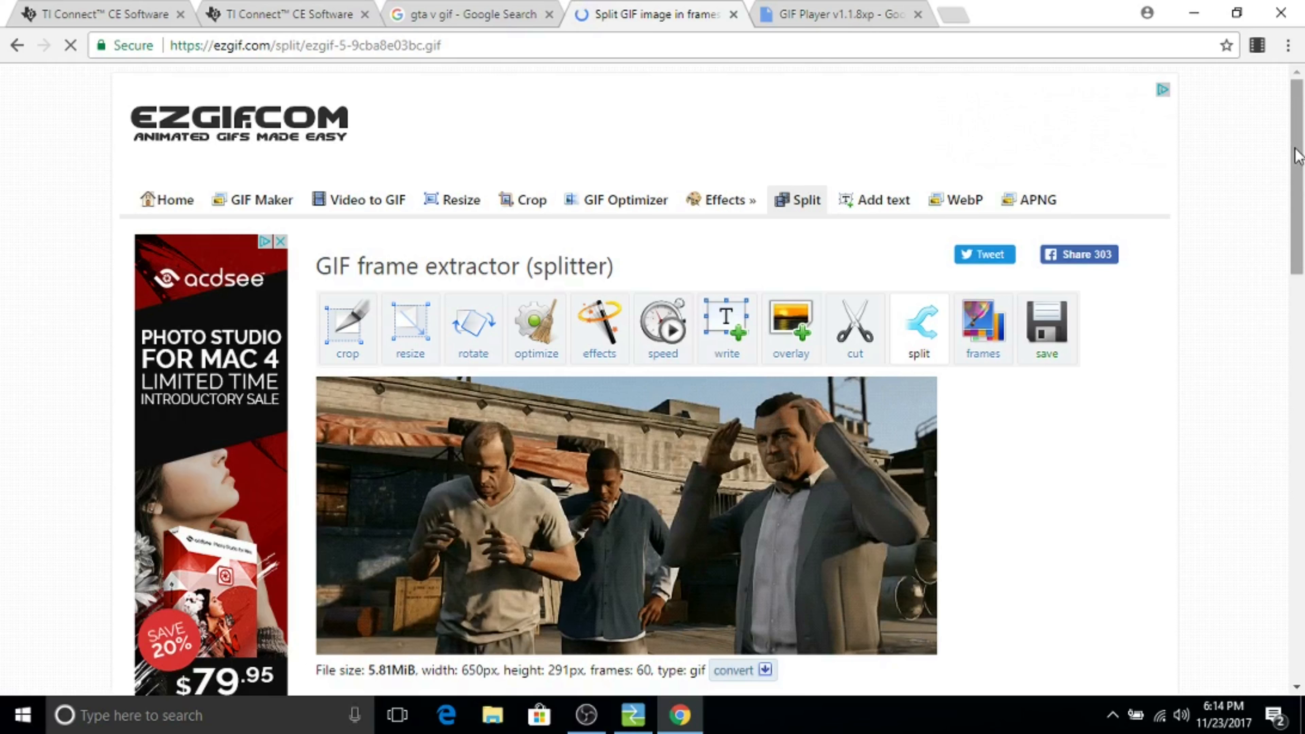
# Split the GTA V GIF into separate frames, with Chrome restored to half the desktop.
pyautogui.scroll(-3)
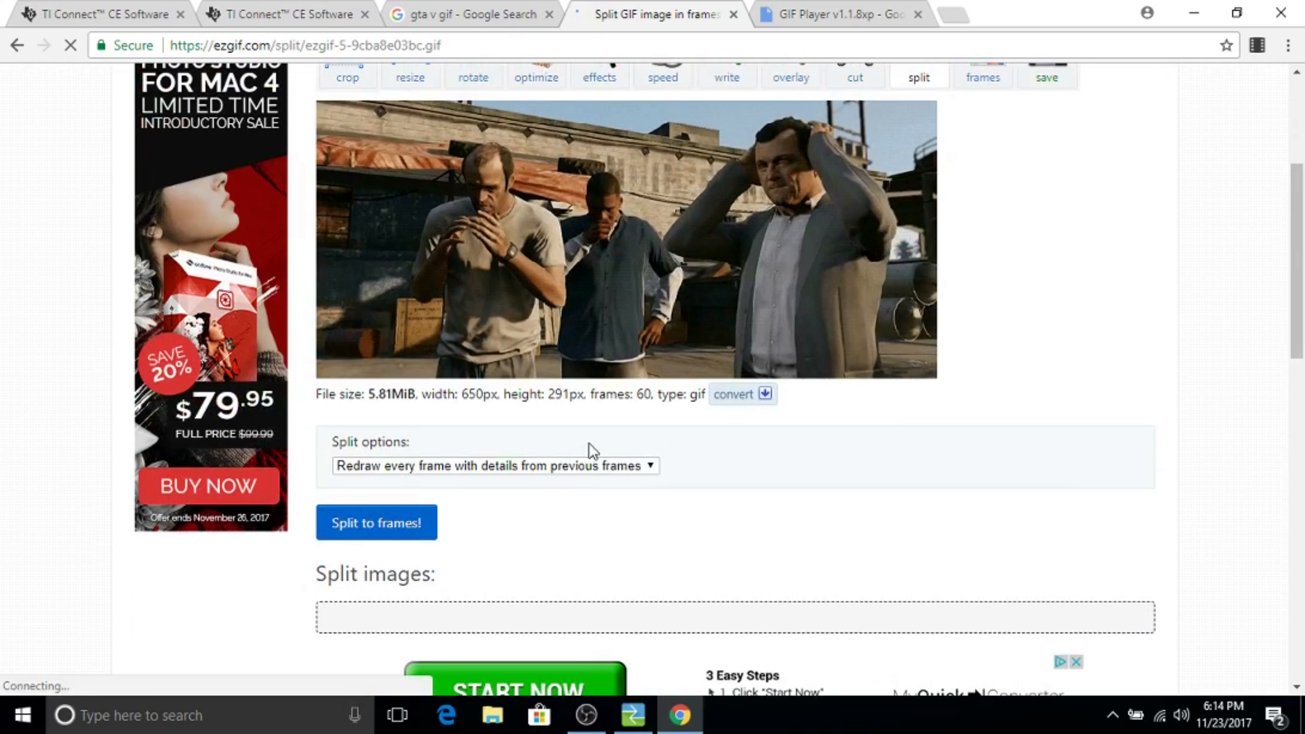
pyautogui.click(375, 522)
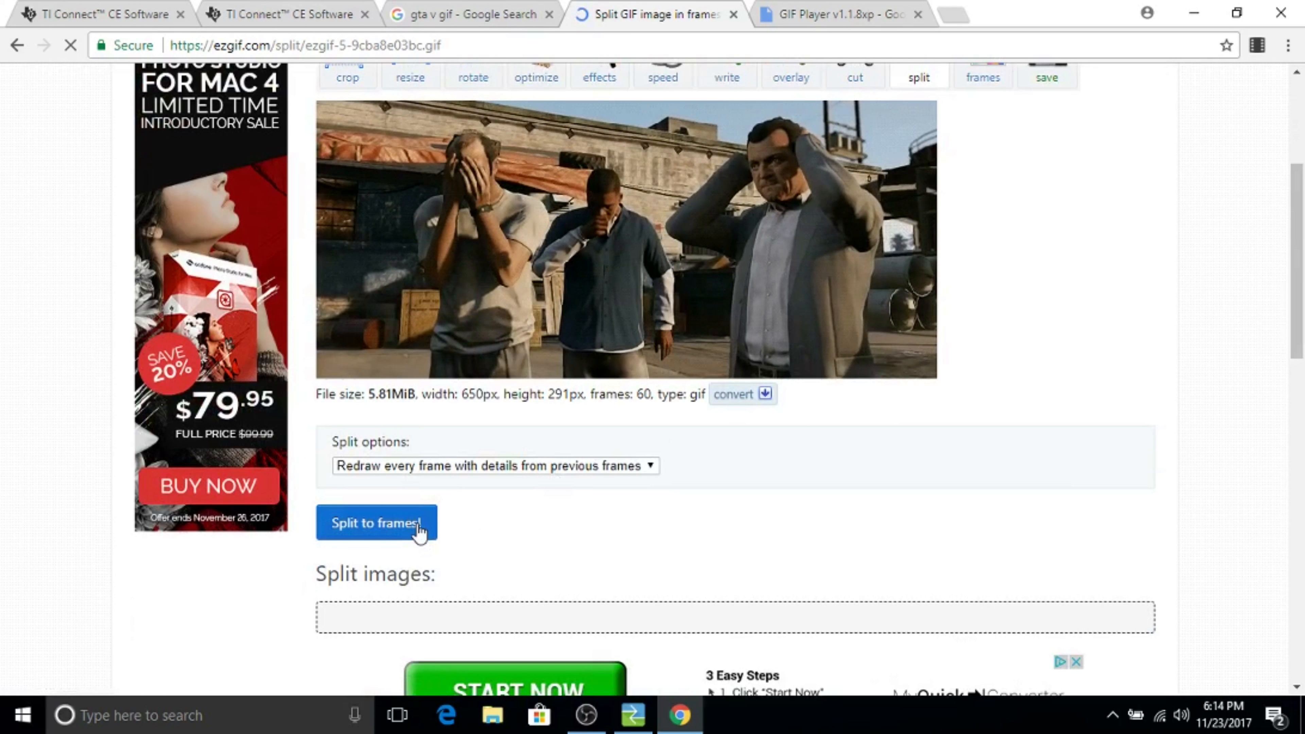
pyautogui.click(376, 523)
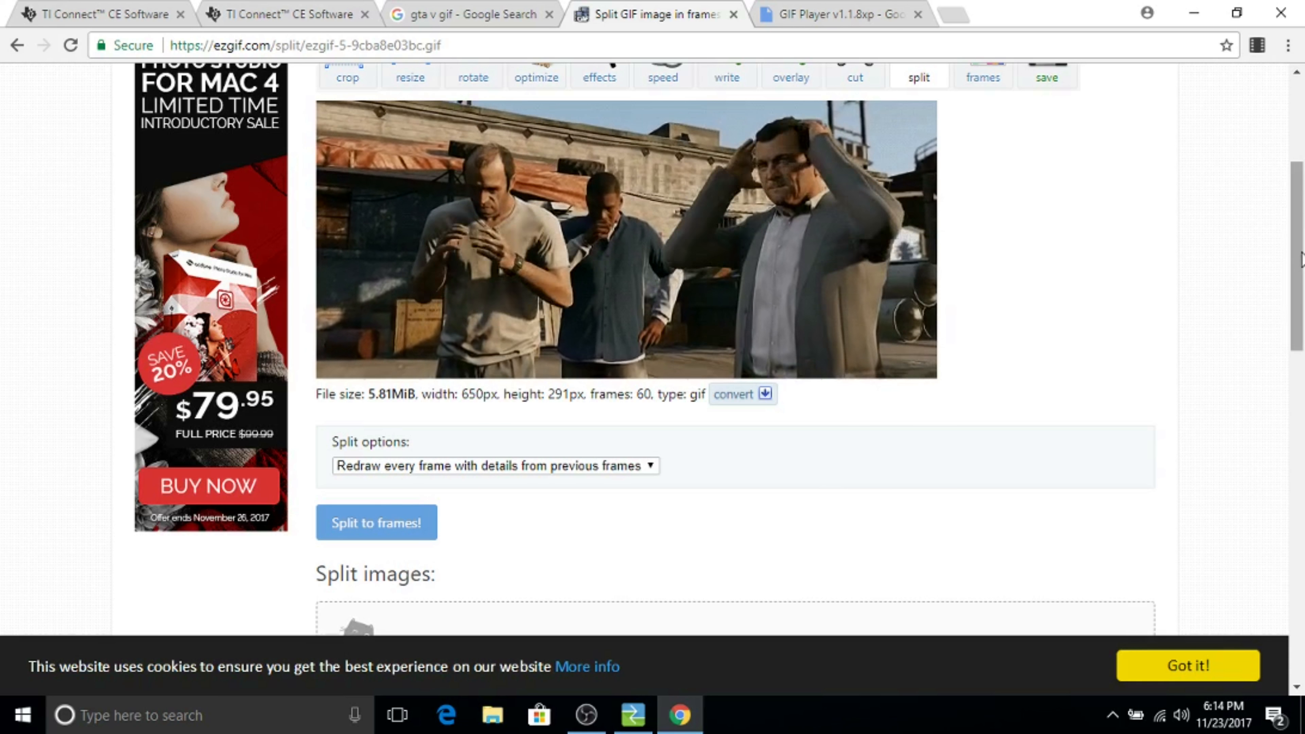
pyautogui.scroll(3)
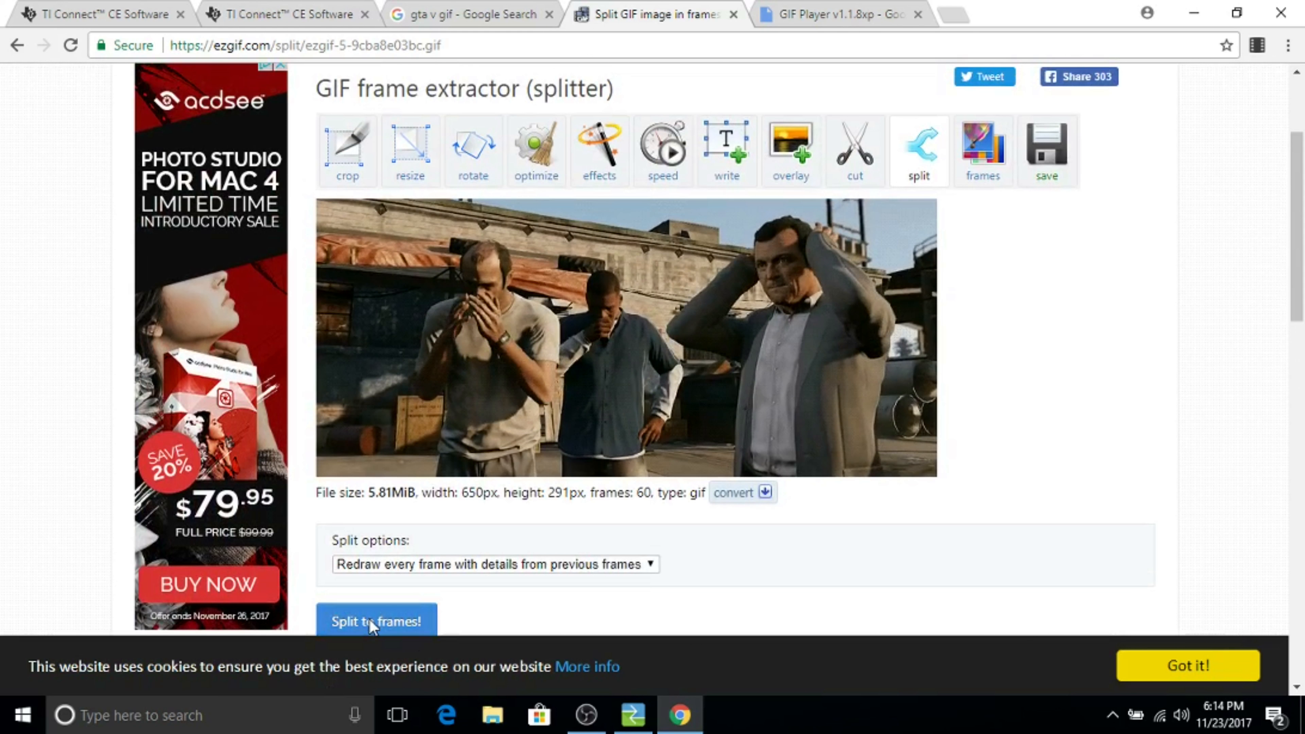
pyautogui.click(1188, 666)
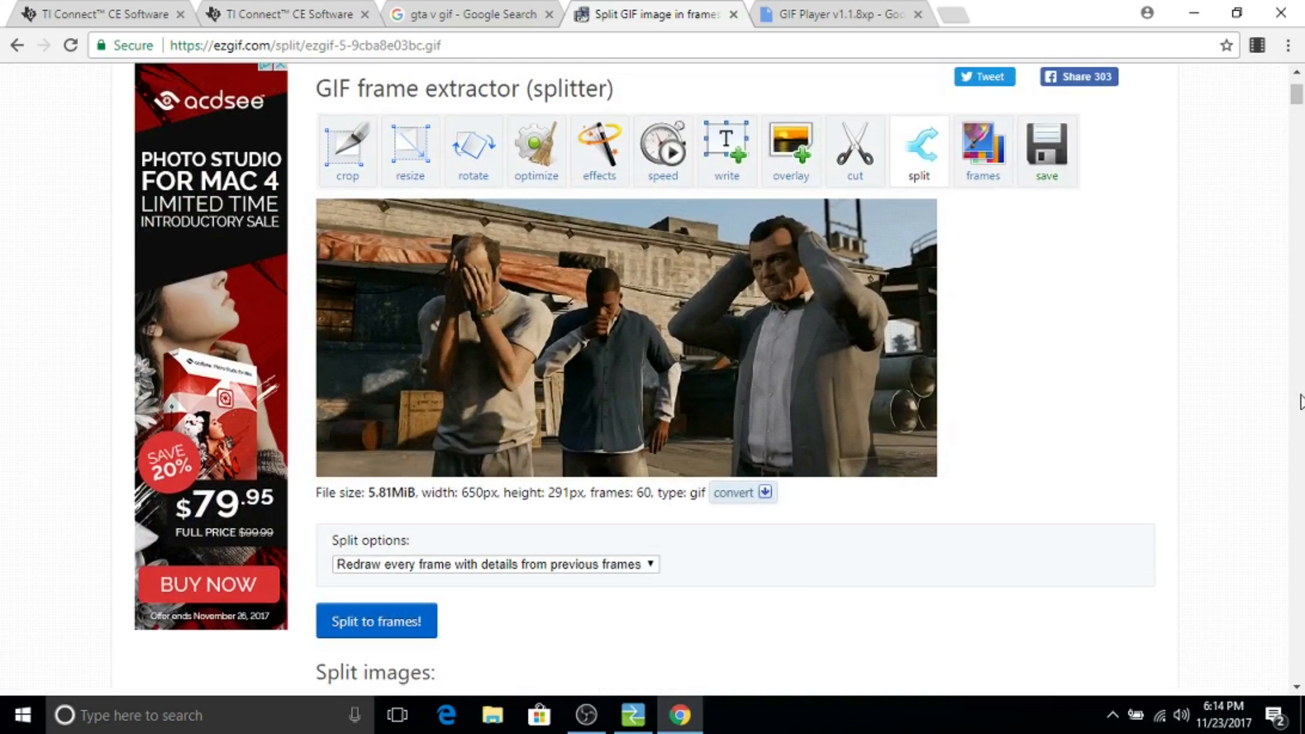
pyautogui.scroll(-3)
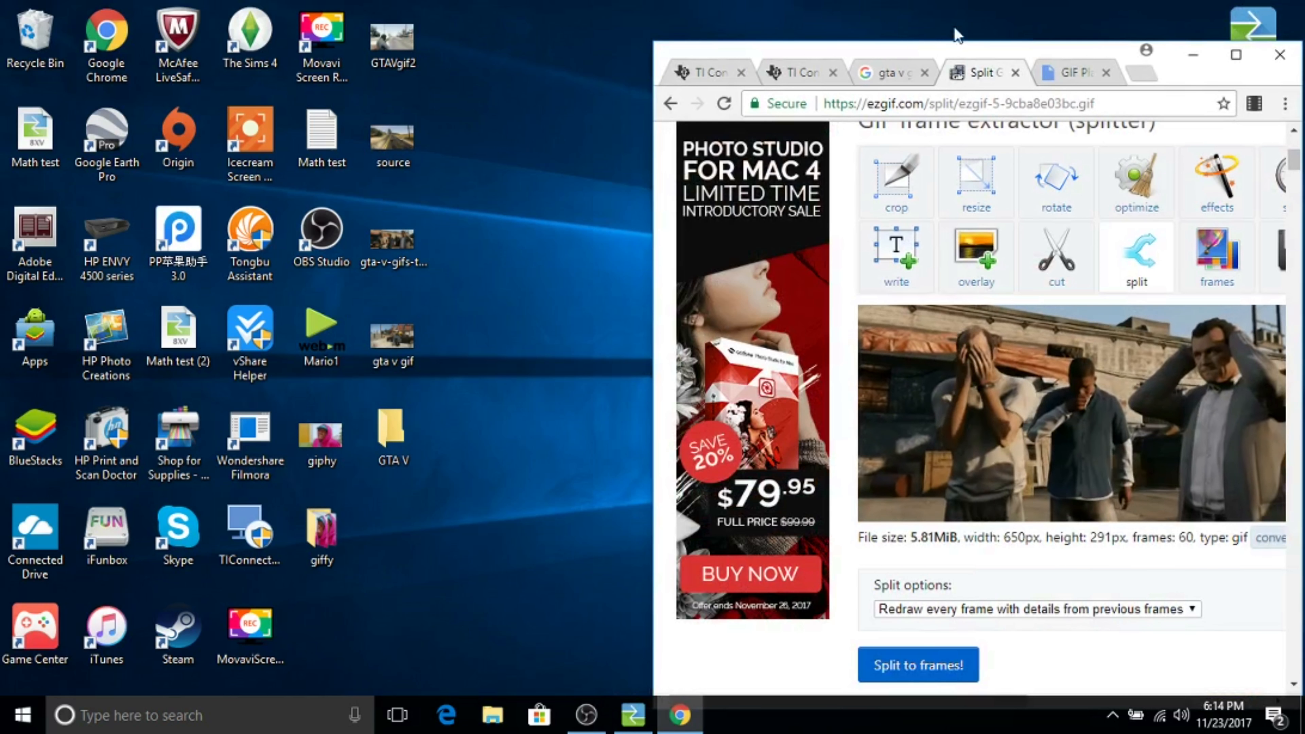
# Save selected split frames (frame_00 to frame_59) from EZGIF into the desktop GTA V folder.
pyautogui.click(392, 433)
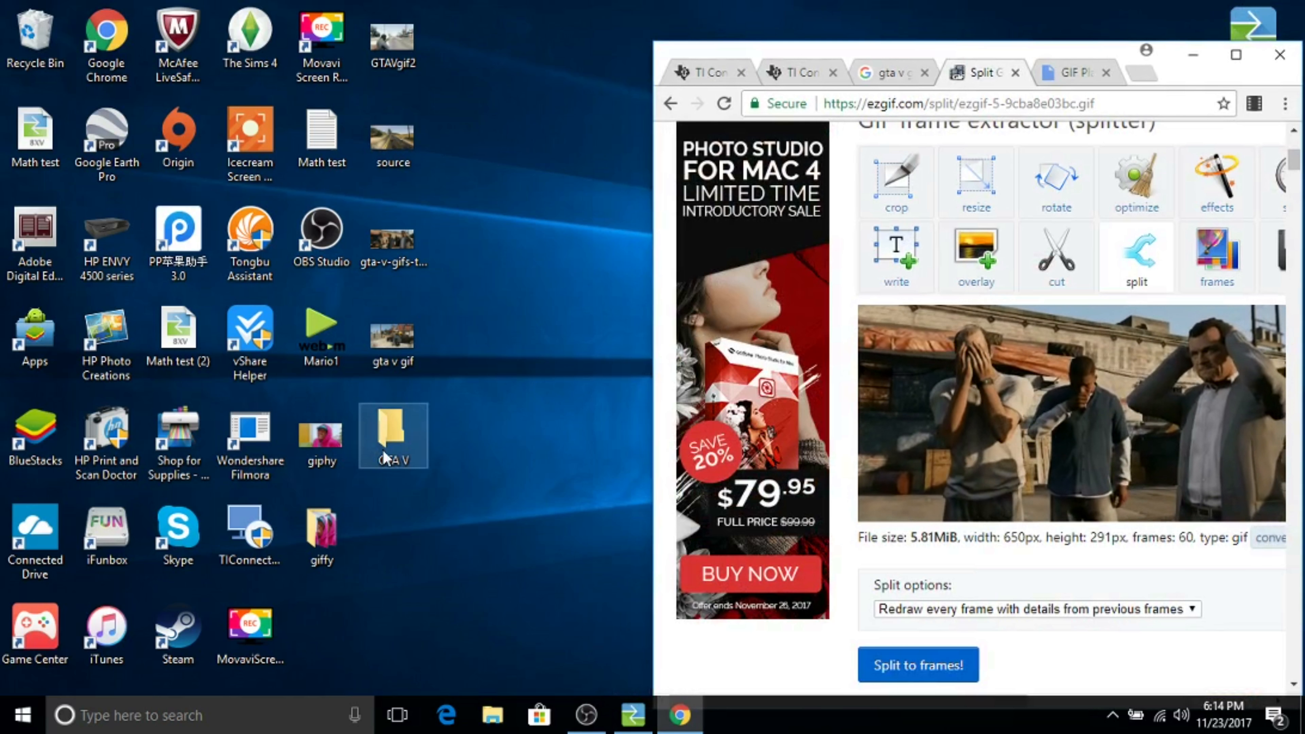
pyautogui.doubleClick(391, 435)
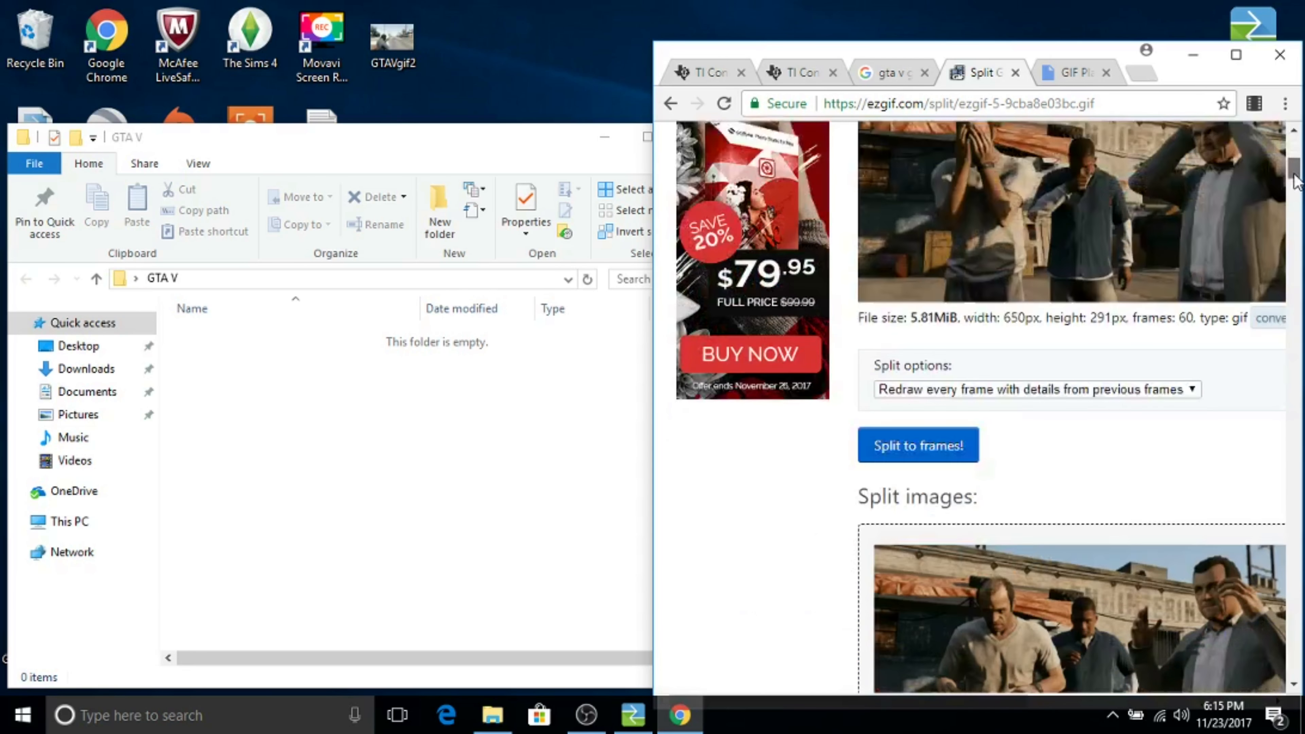
pyautogui.scroll(-3)
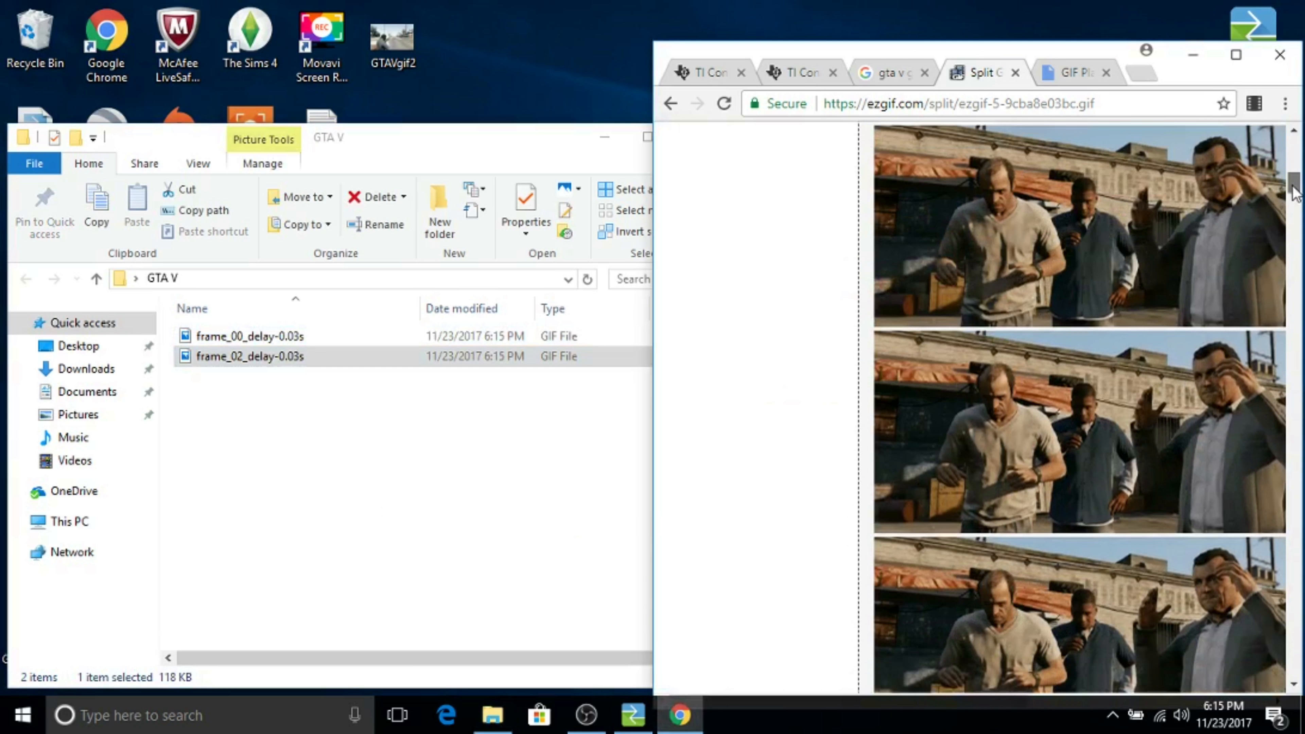
pyautogui.scroll(-3)
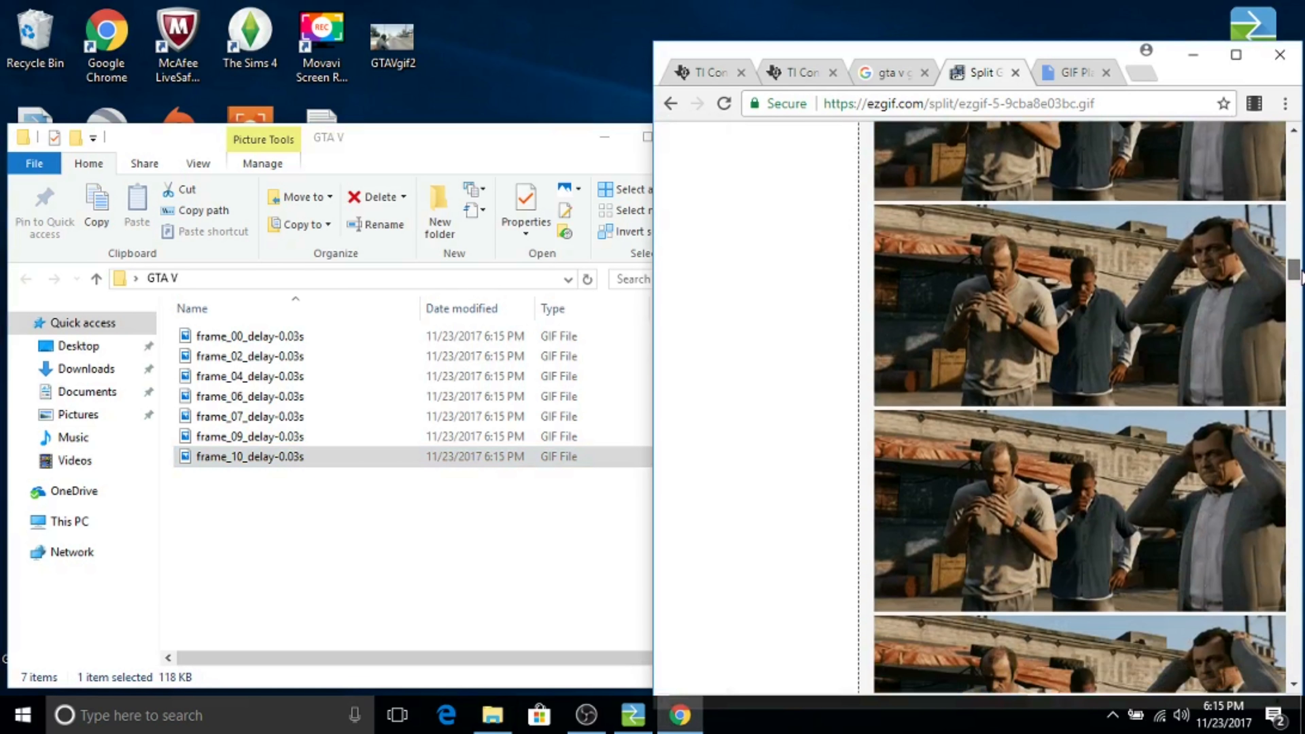
pyautogui.scroll(-3)
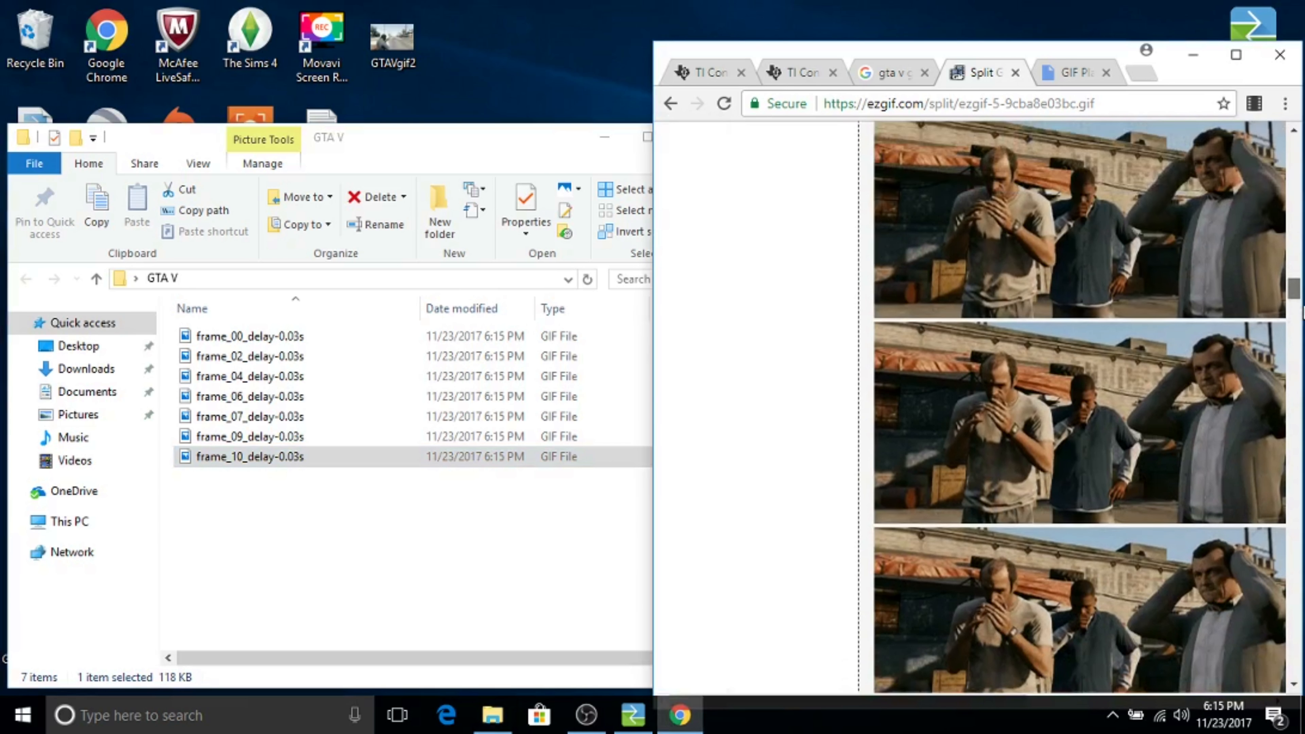
pyautogui.scroll(-3)
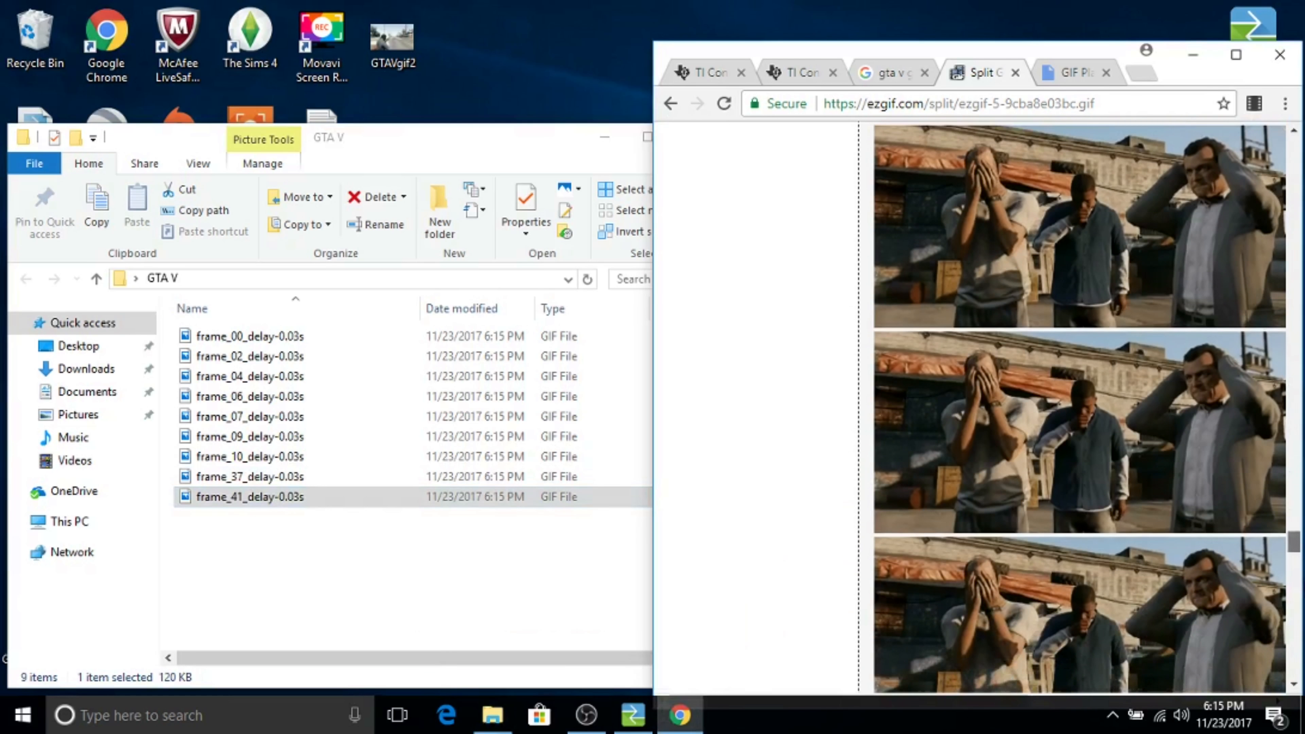
pyautogui.scroll(-3)
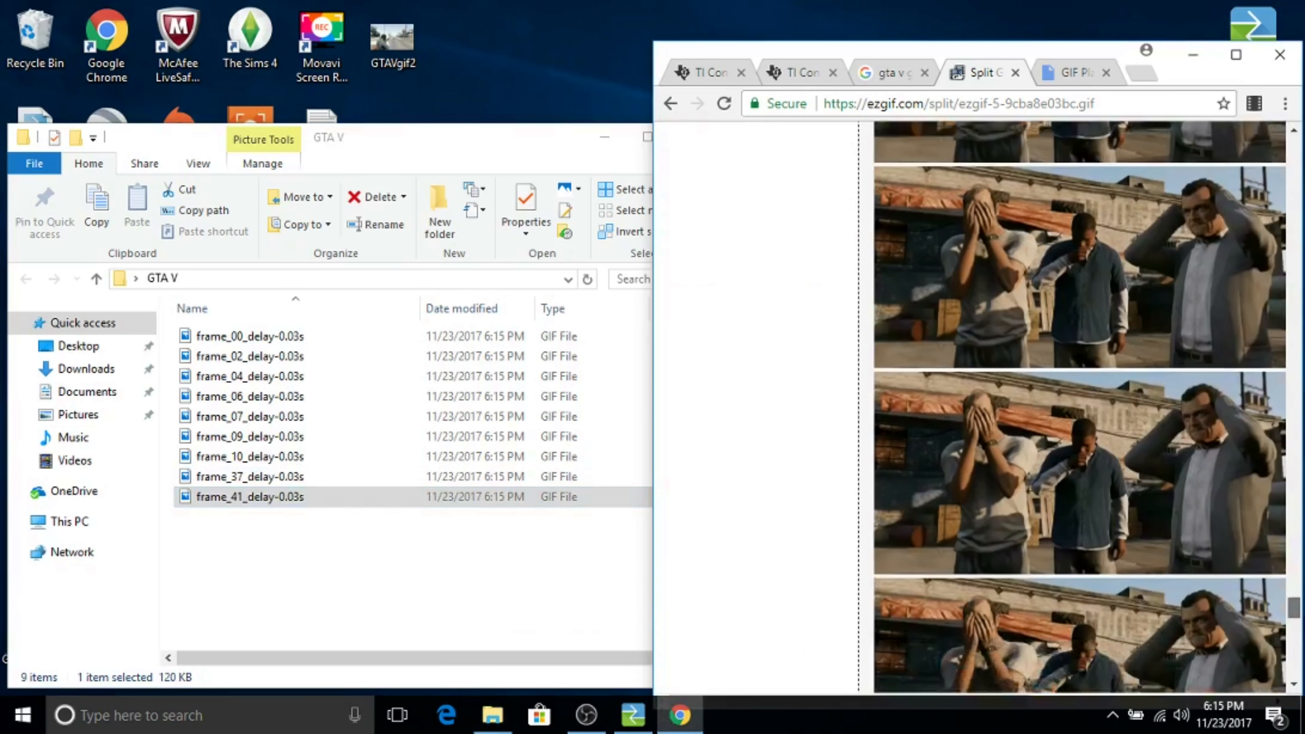
pyautogui.moveTo(533, 553)
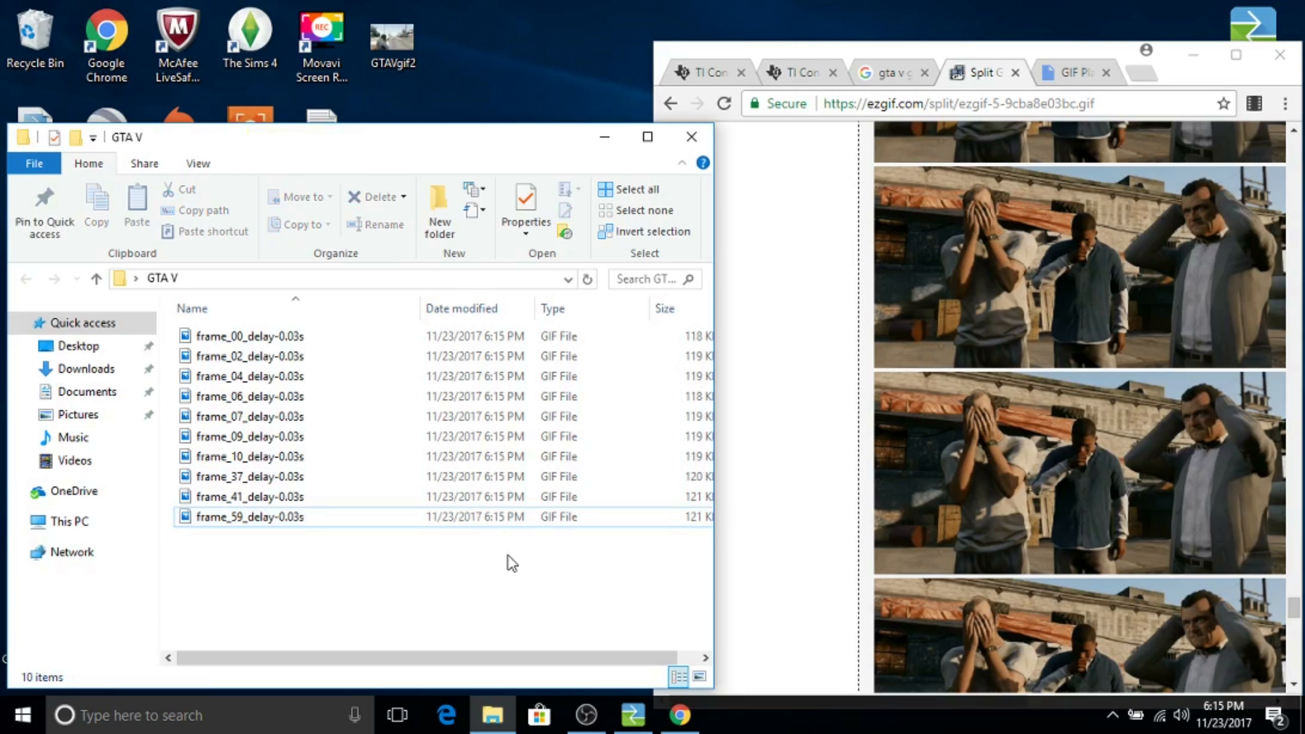
pyautogui.moveTo(1148, 85)
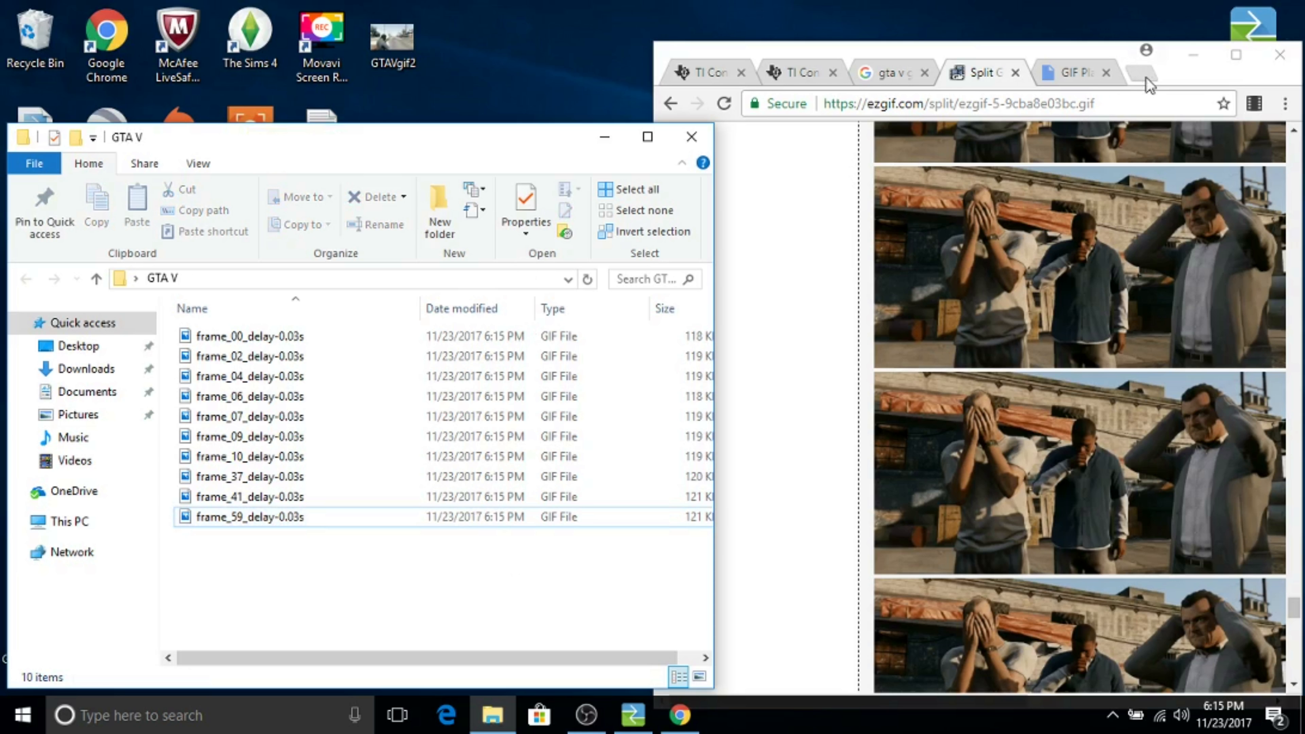
# Download the GIF Player v1.1.8xp file from its Google Drive page.
pyautogui.click(1069, 73)
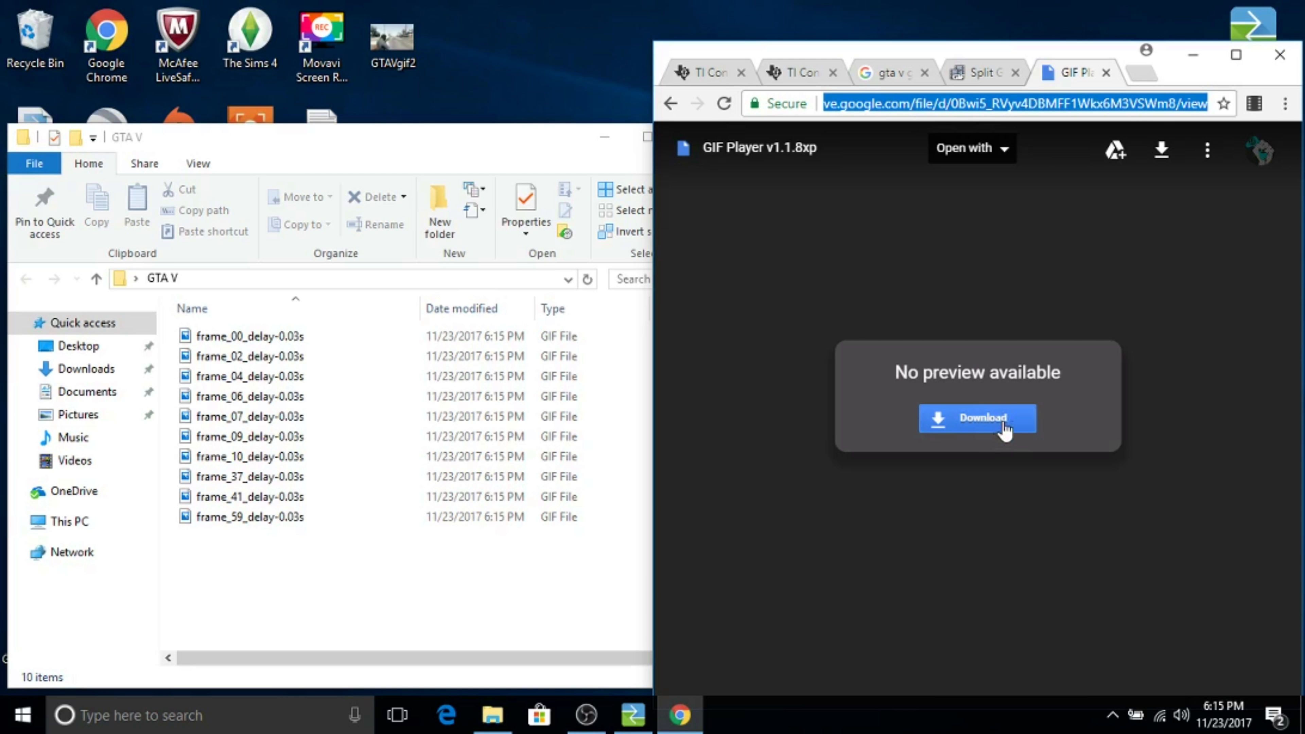
pyautogui.click(1277, 54)
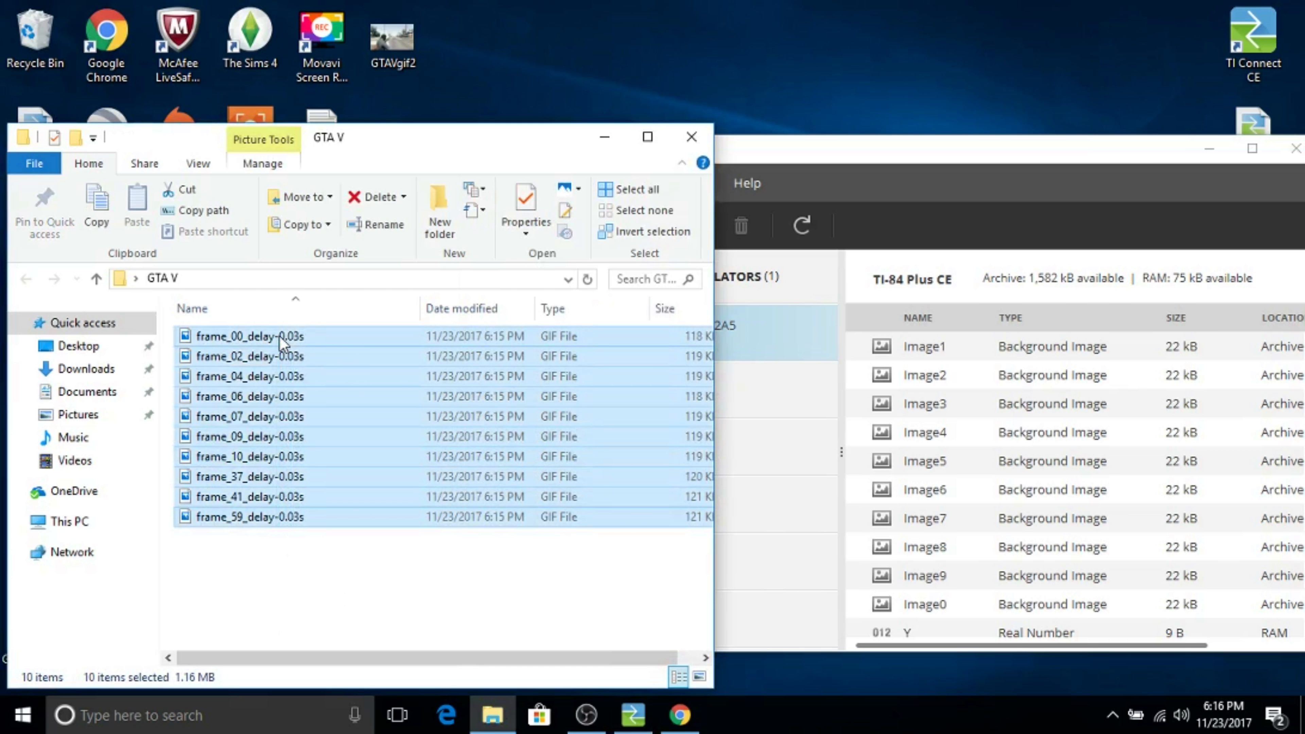
pyautogui.moveTo(1031, 466)
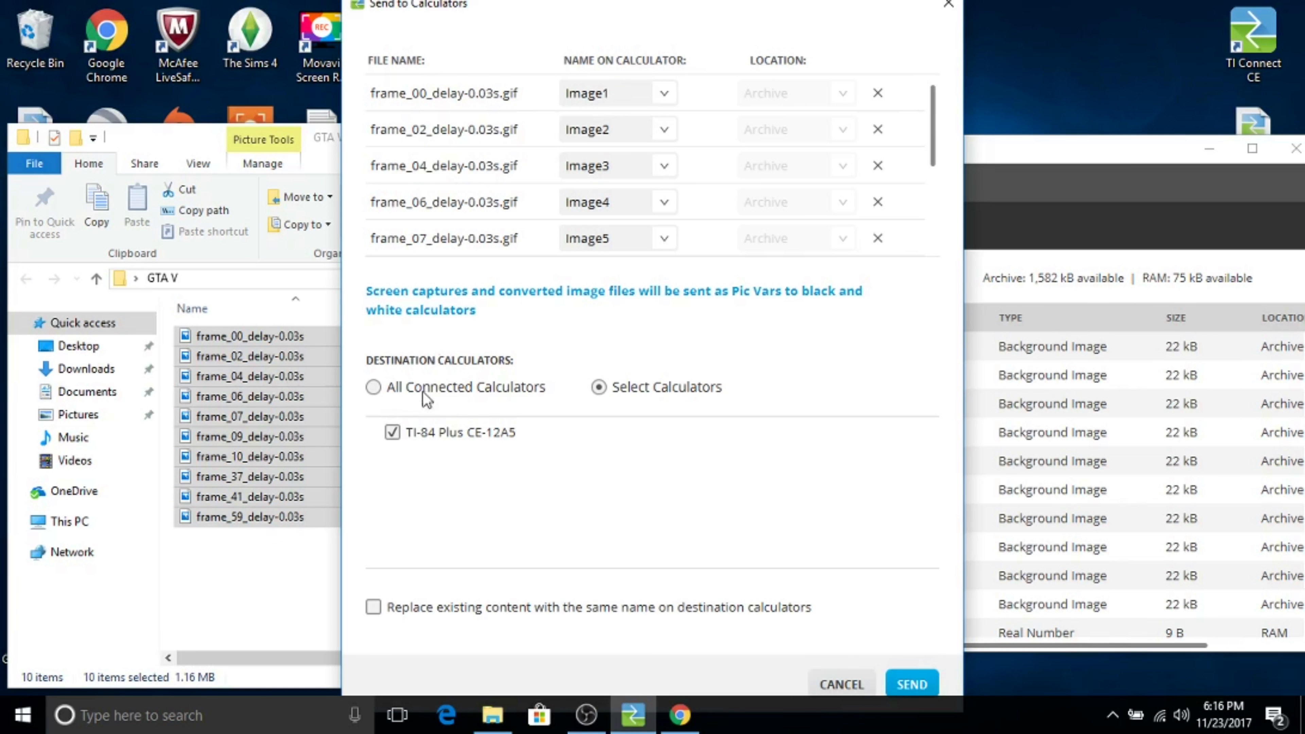
# Send the ten frames to all connected calculators, replacing the existing Image1 through Image0.
pyautogui.click(373, 386)
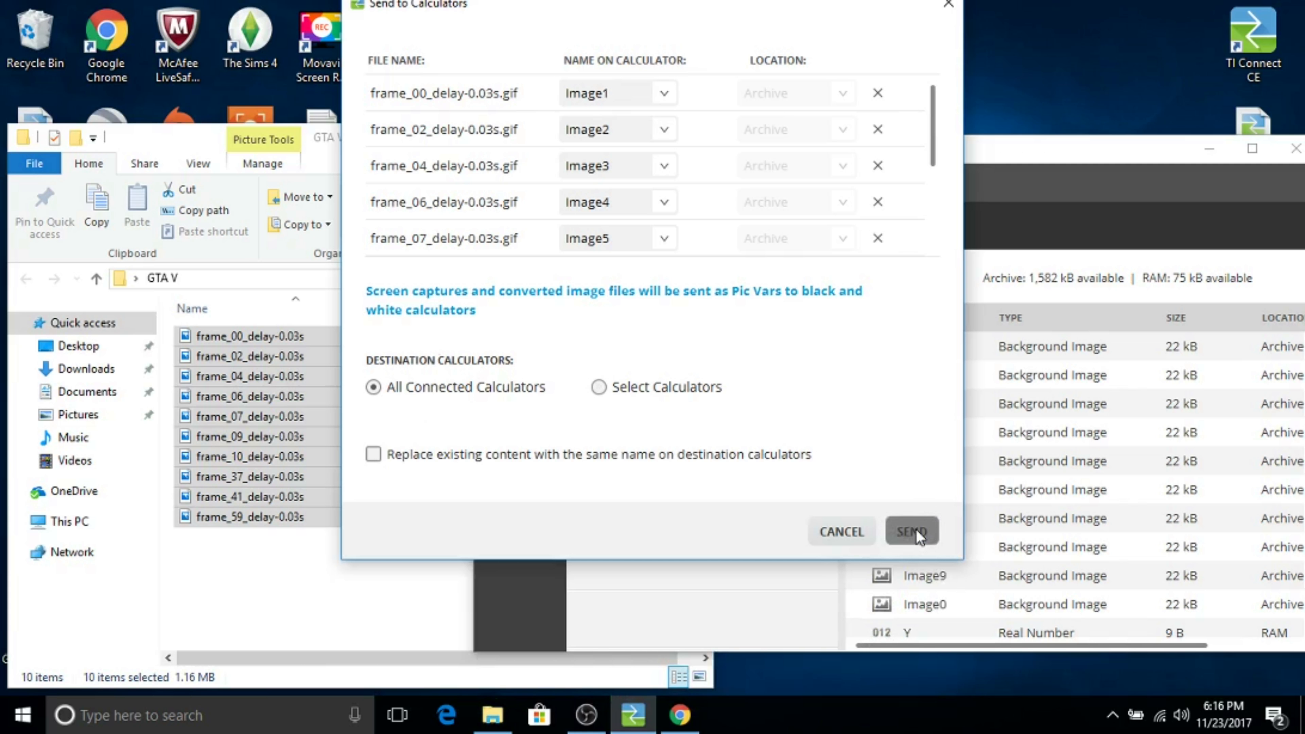
pyautogui.click(910, 530)
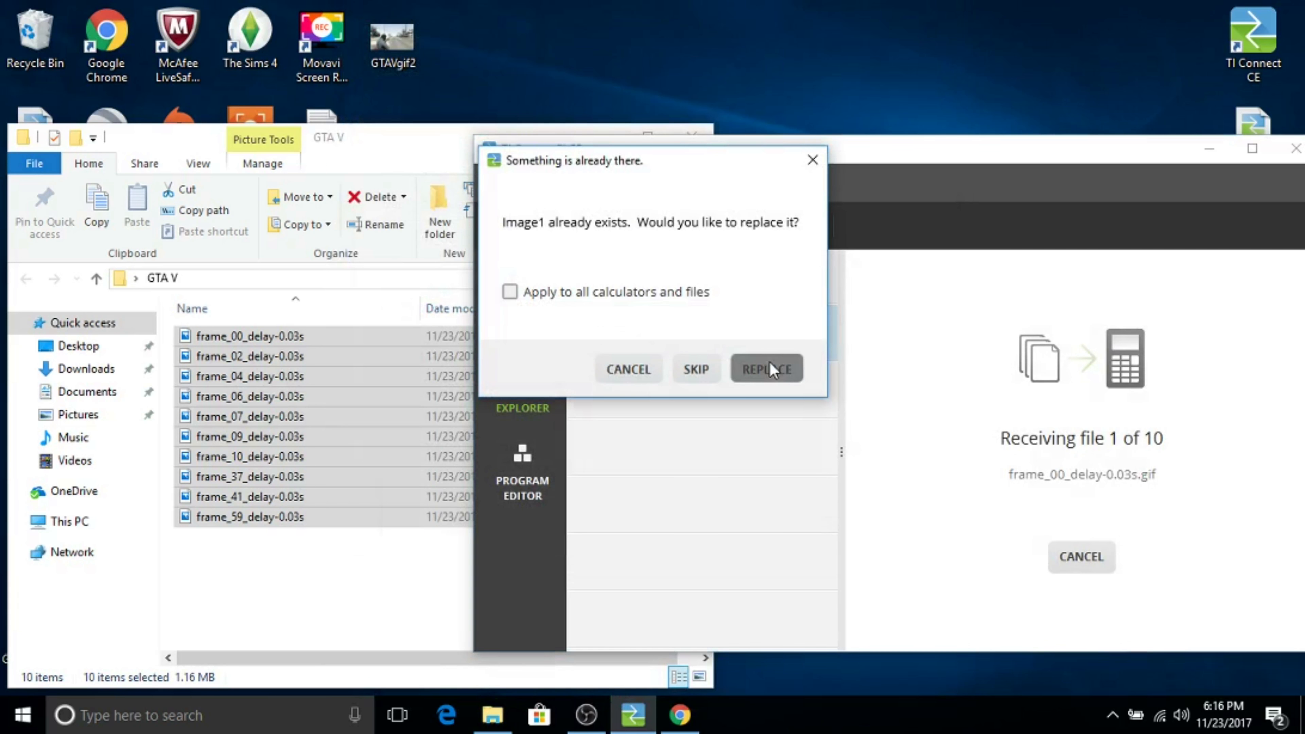
pyautogui.click(764, 368)
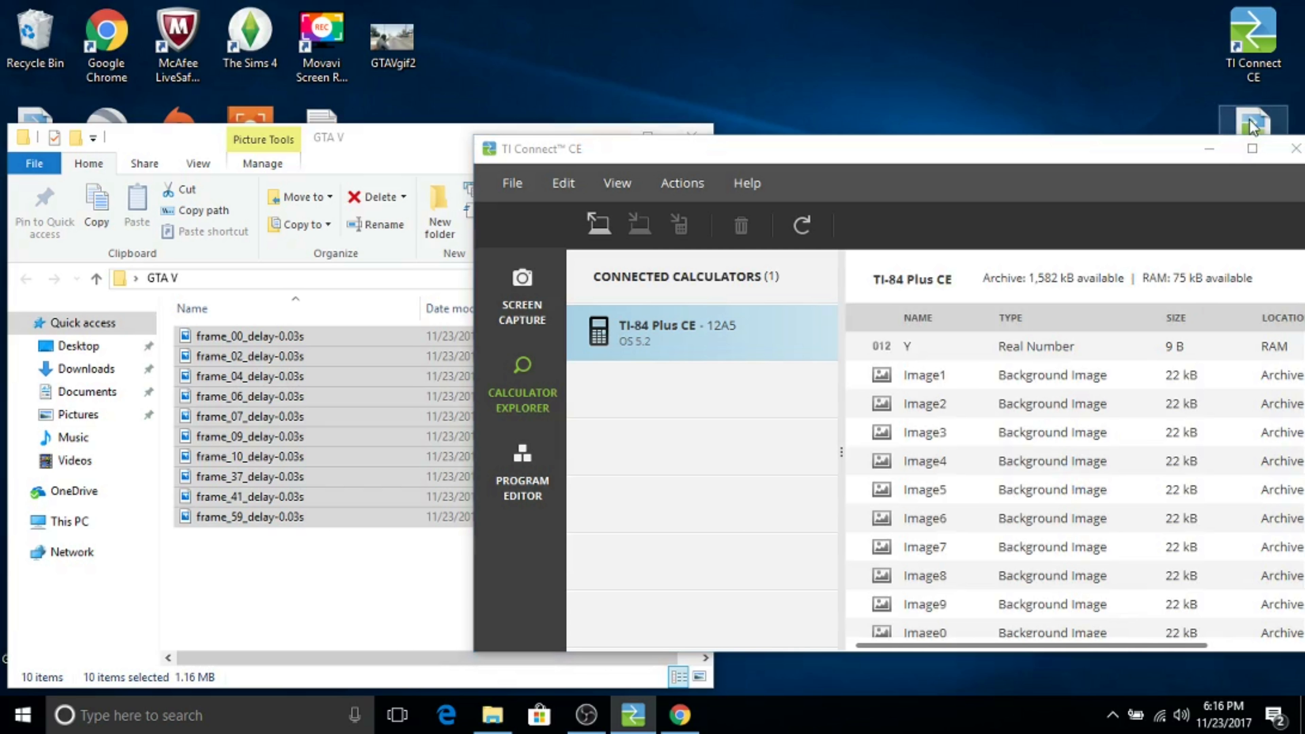
pyautogui.moveTo(1013, 473)
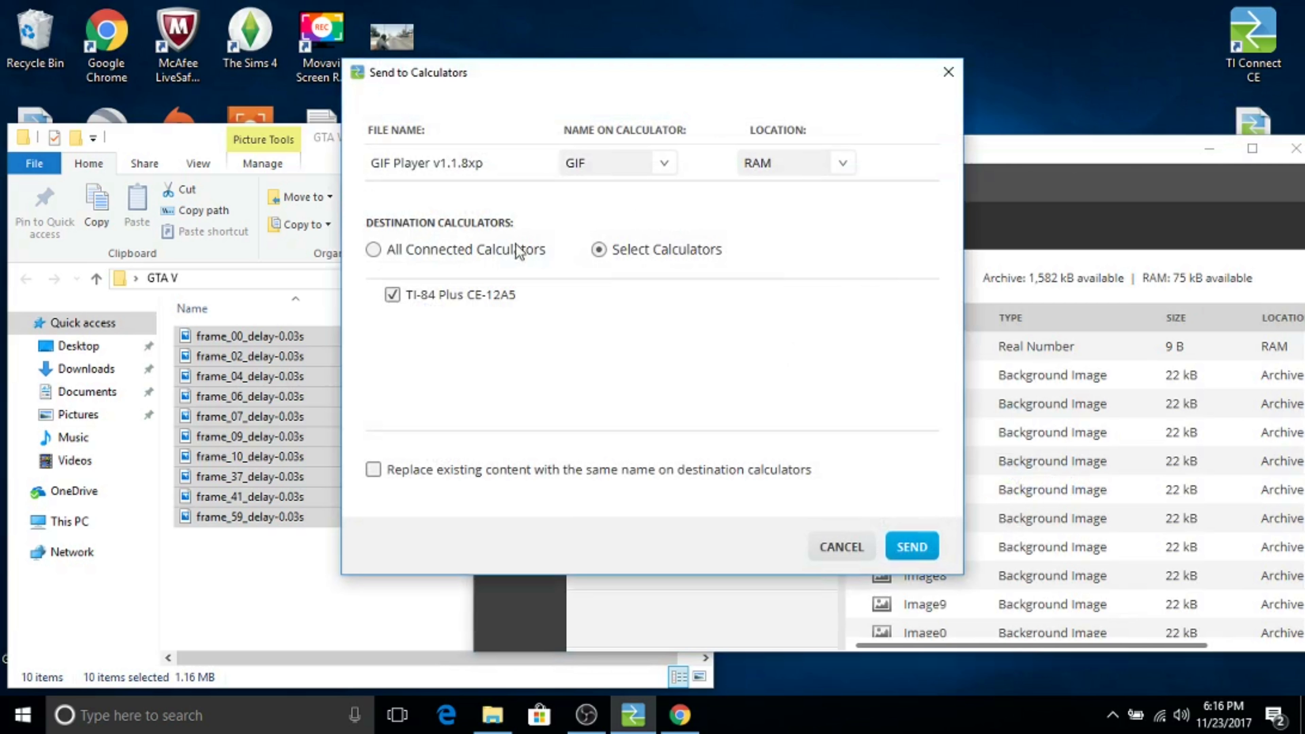
# Send GIF Player v1.1.8xp to the calculator and run prgmGIF to play the animation.
pyautogui.click(911, 546)
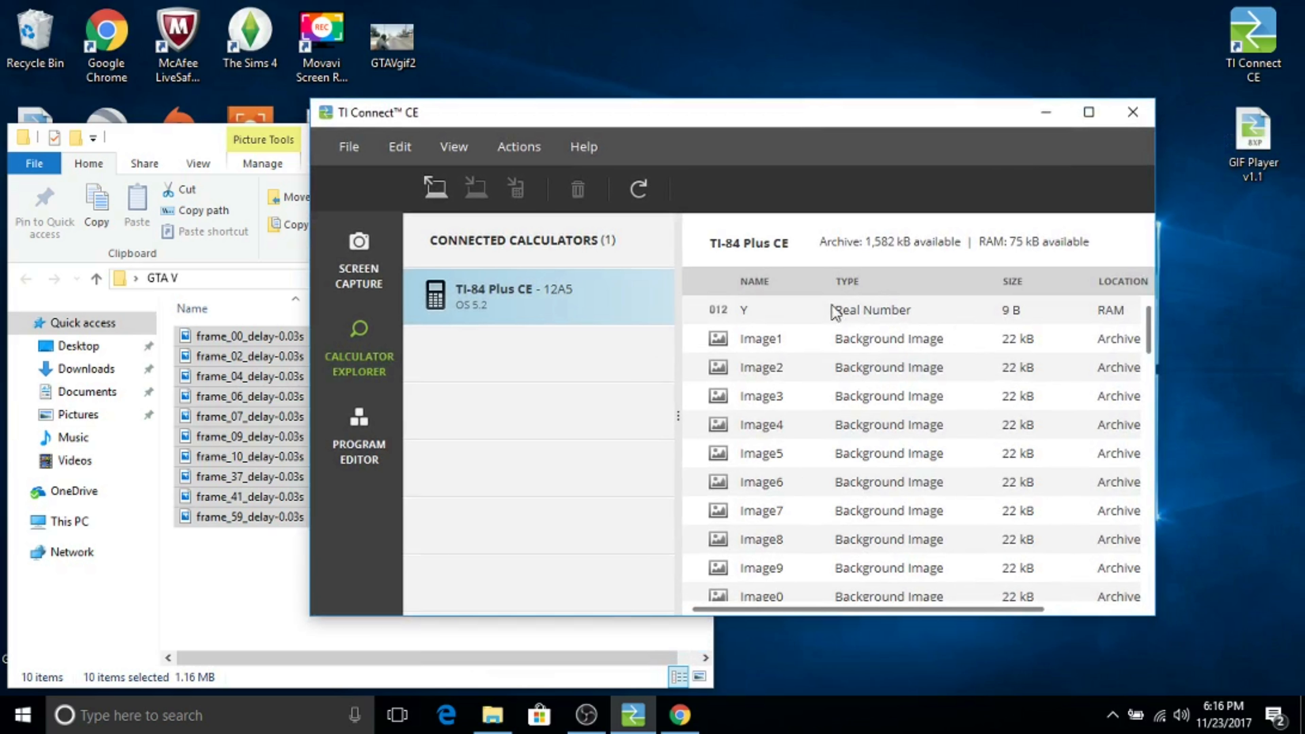
pyautogui.click(585, 715)
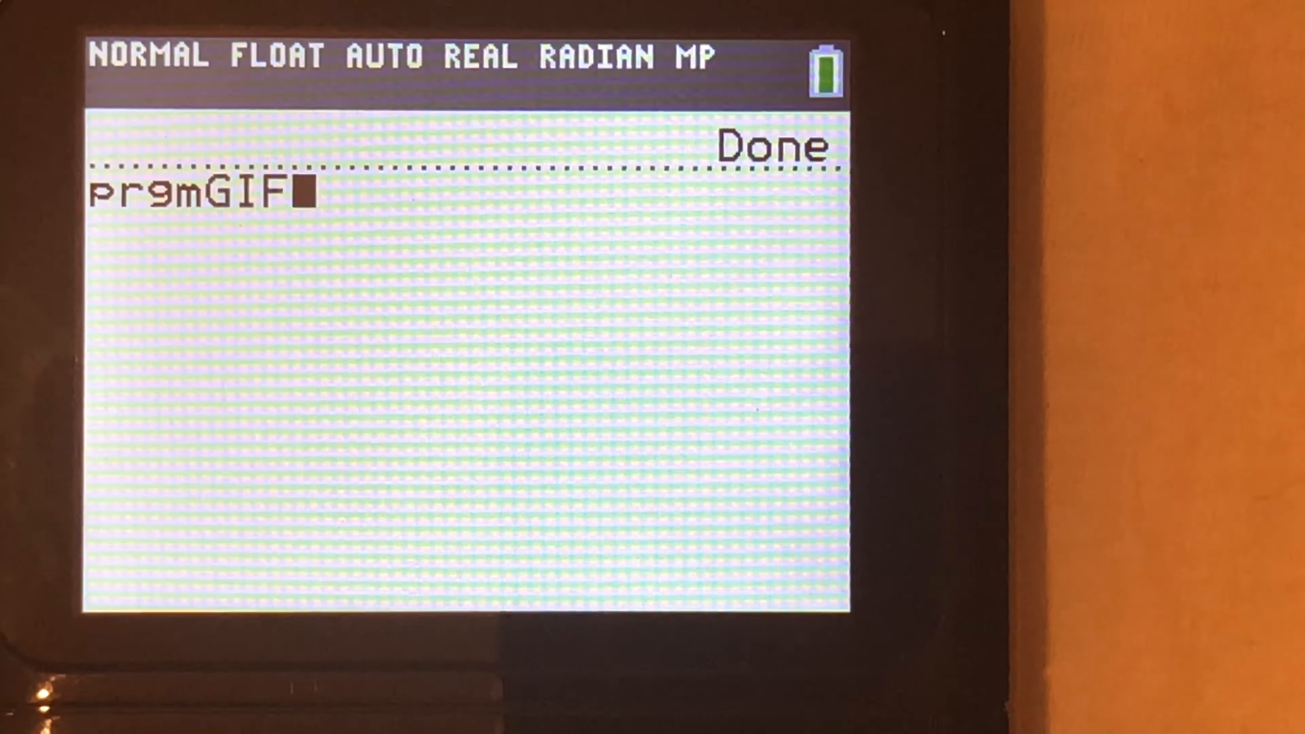
pyautogui.press('enter')
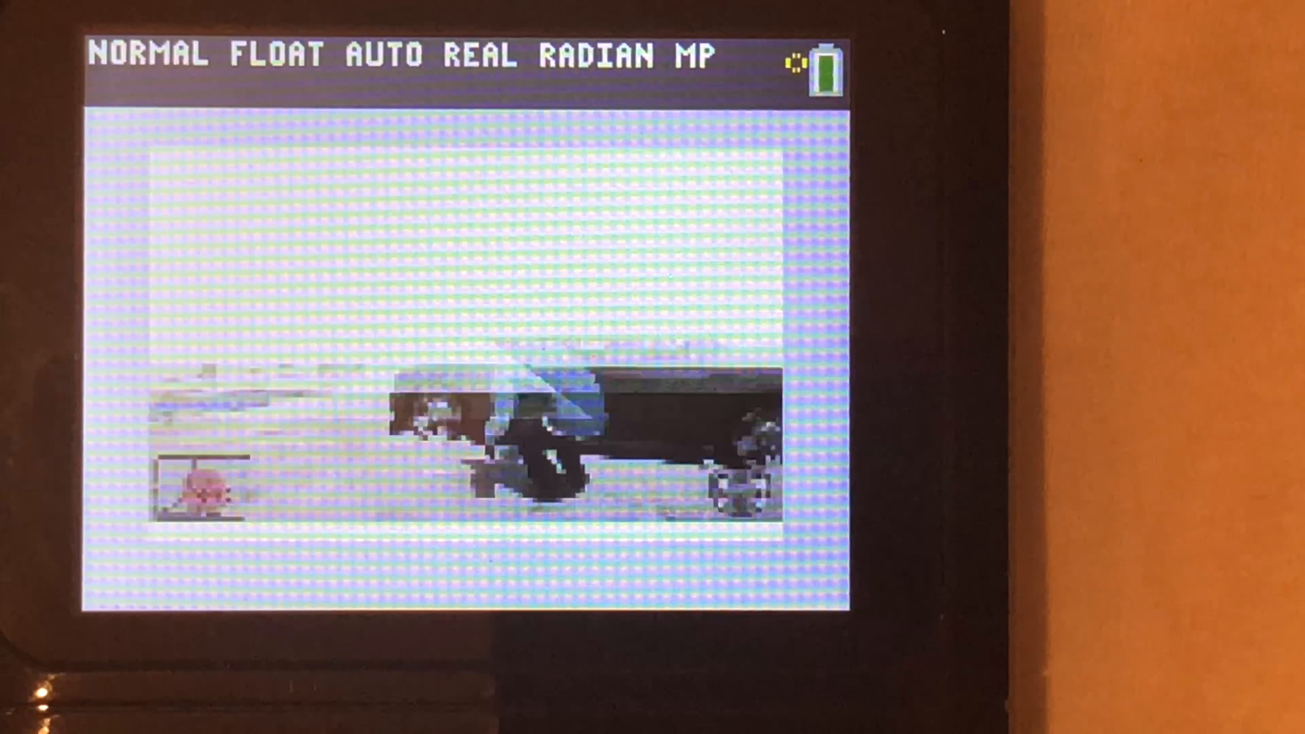